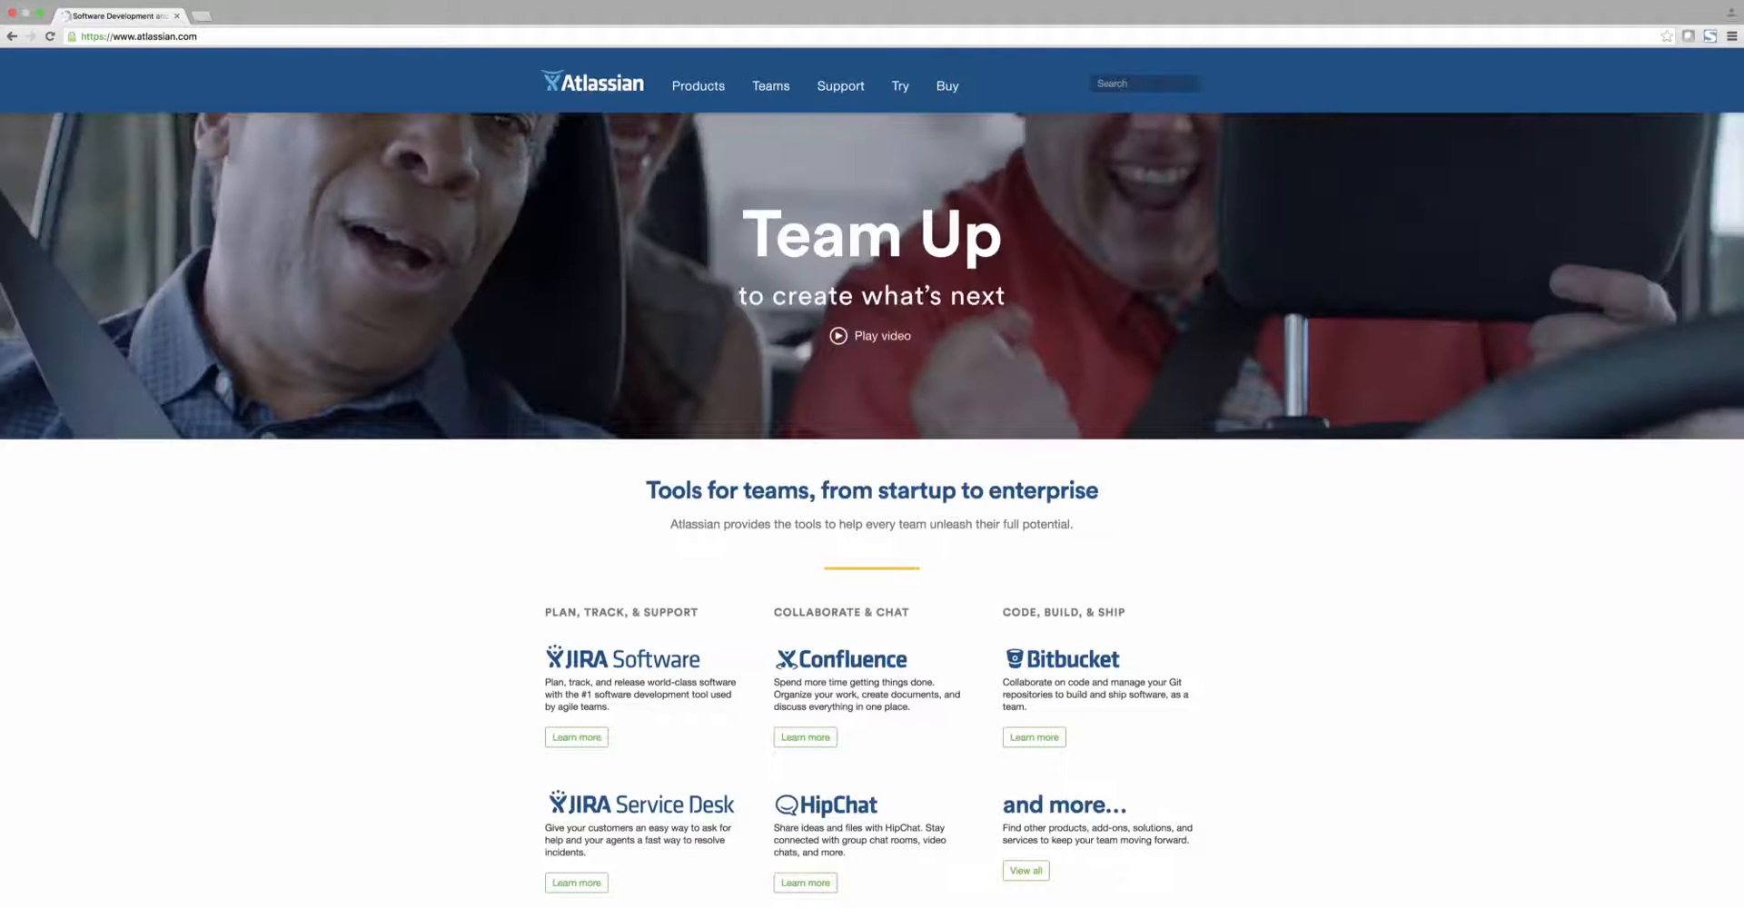
Open the JIRA Software product page and start its free trial for up to 5 users
scroll(down, 3)
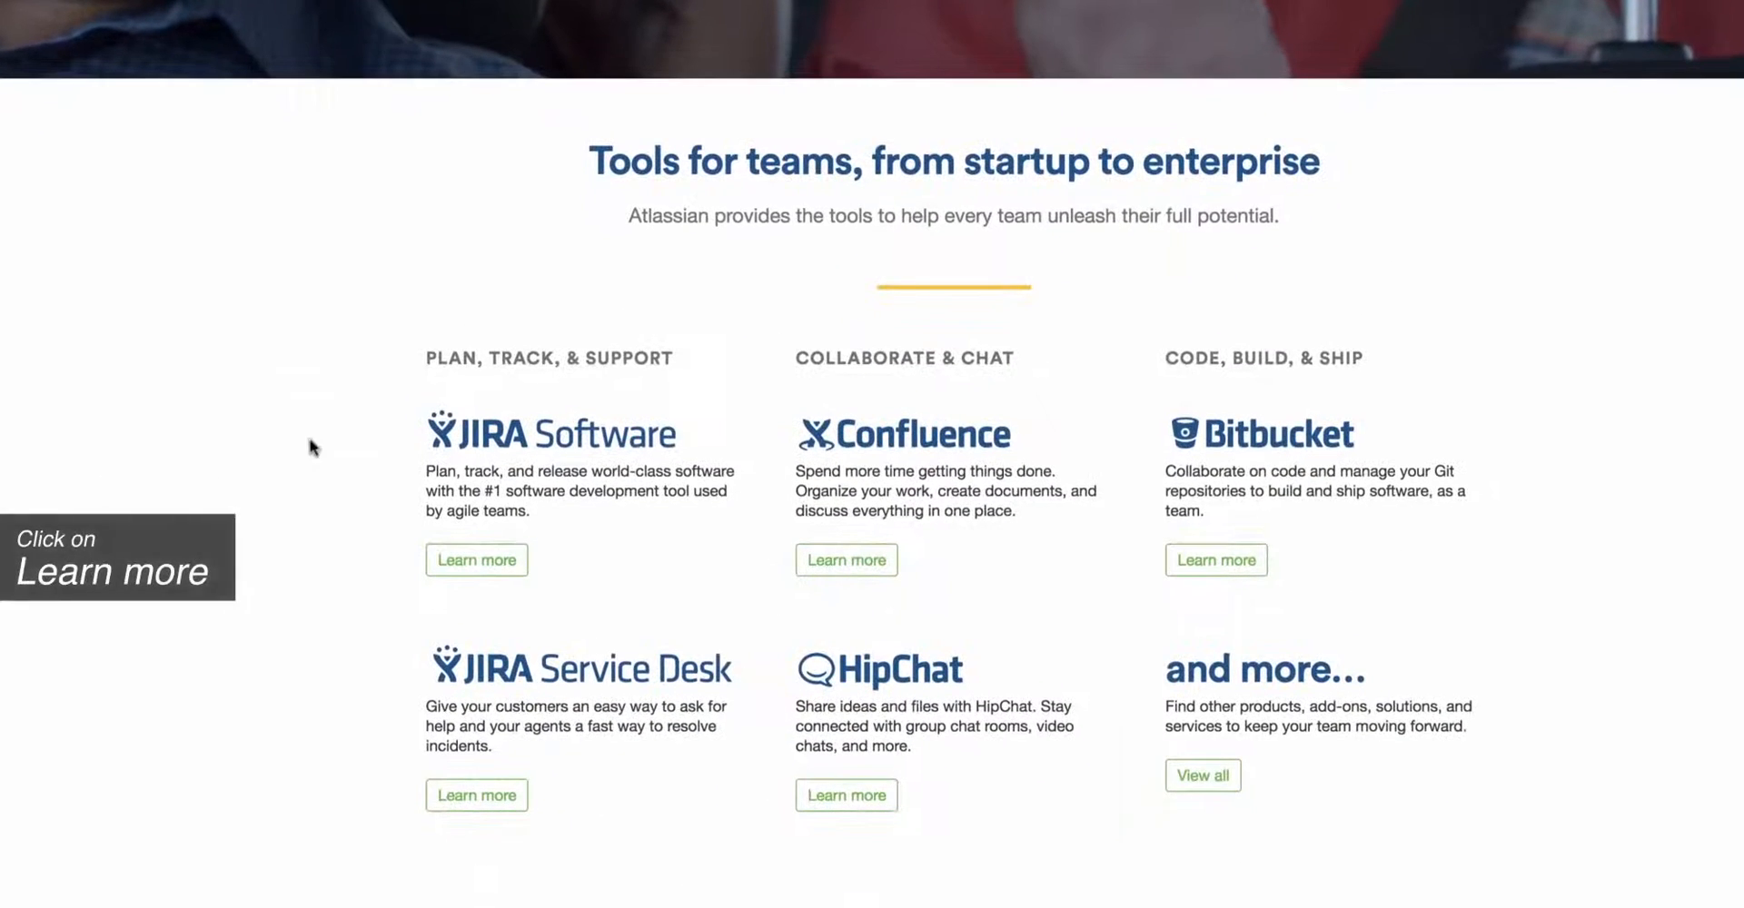
click(477, 560)
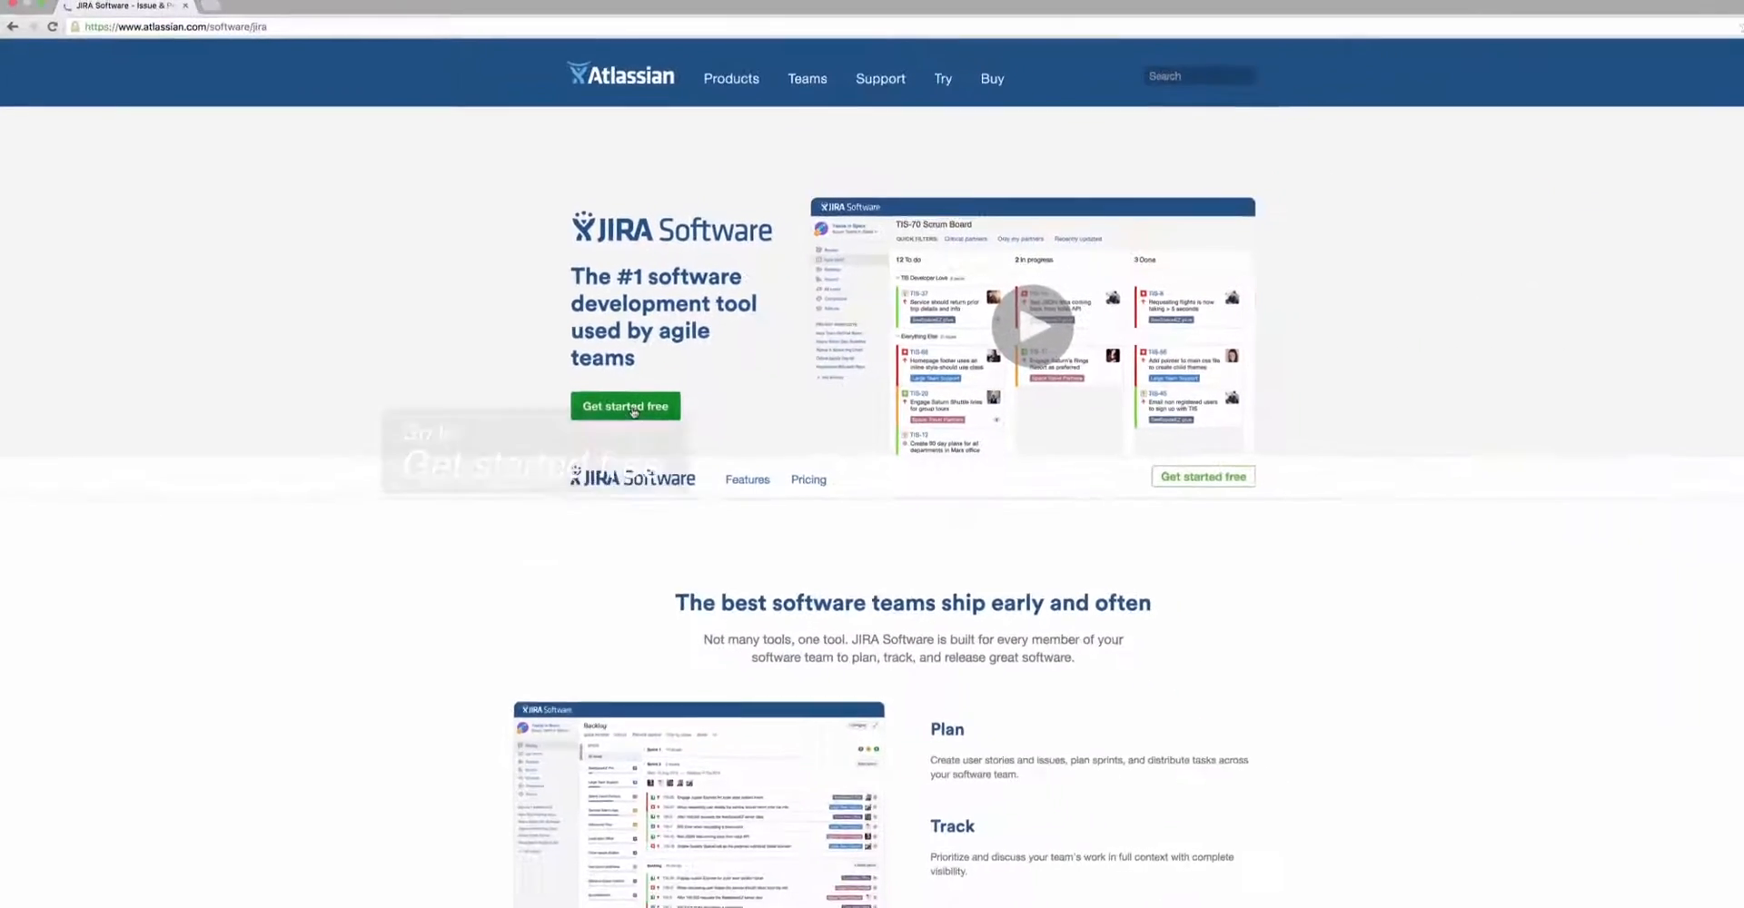
click(625, 406)
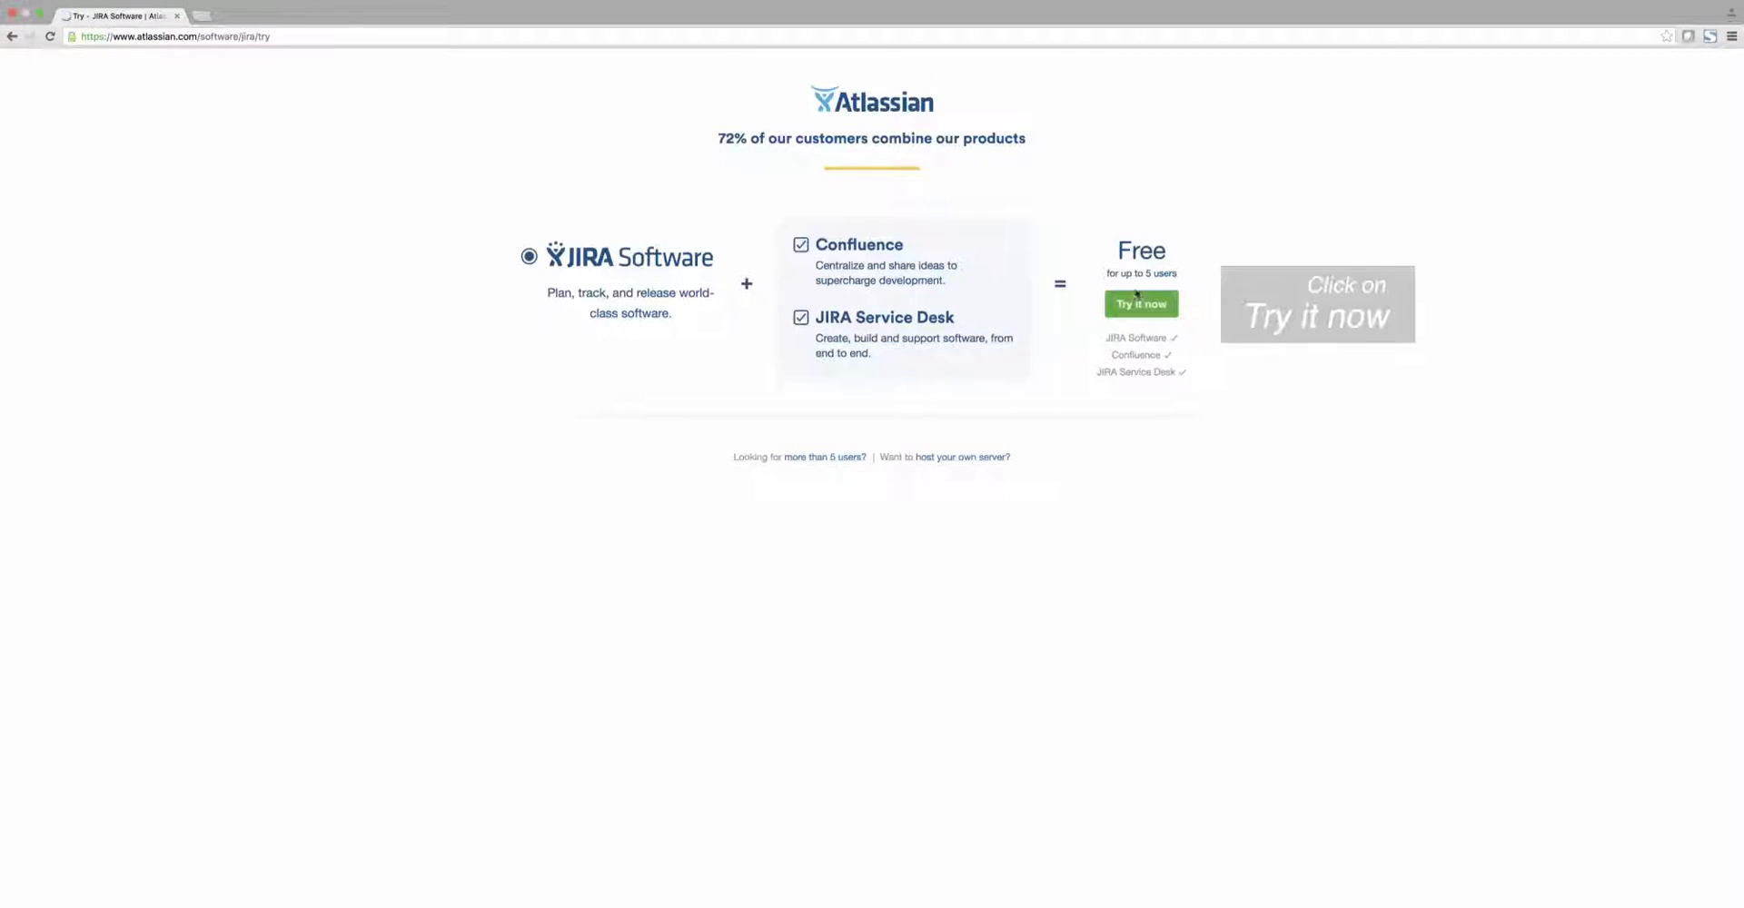
Sign up for the free plan with site name, full name, email and password to claim the site
click(1141, 303)
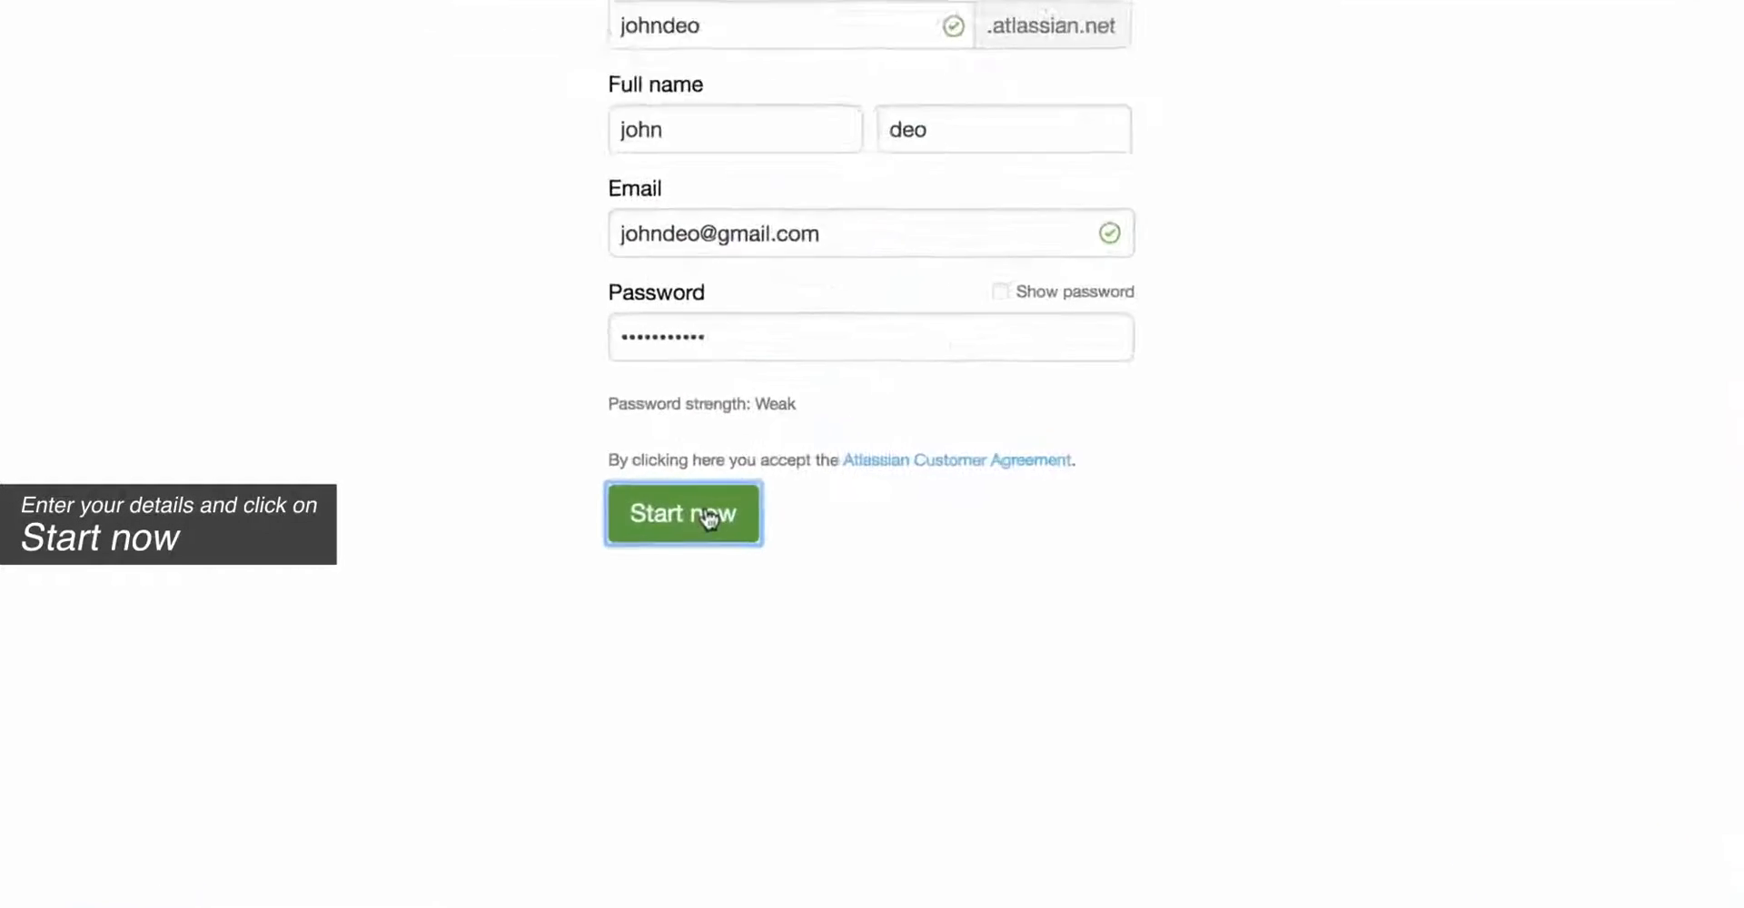
click(684, 514)
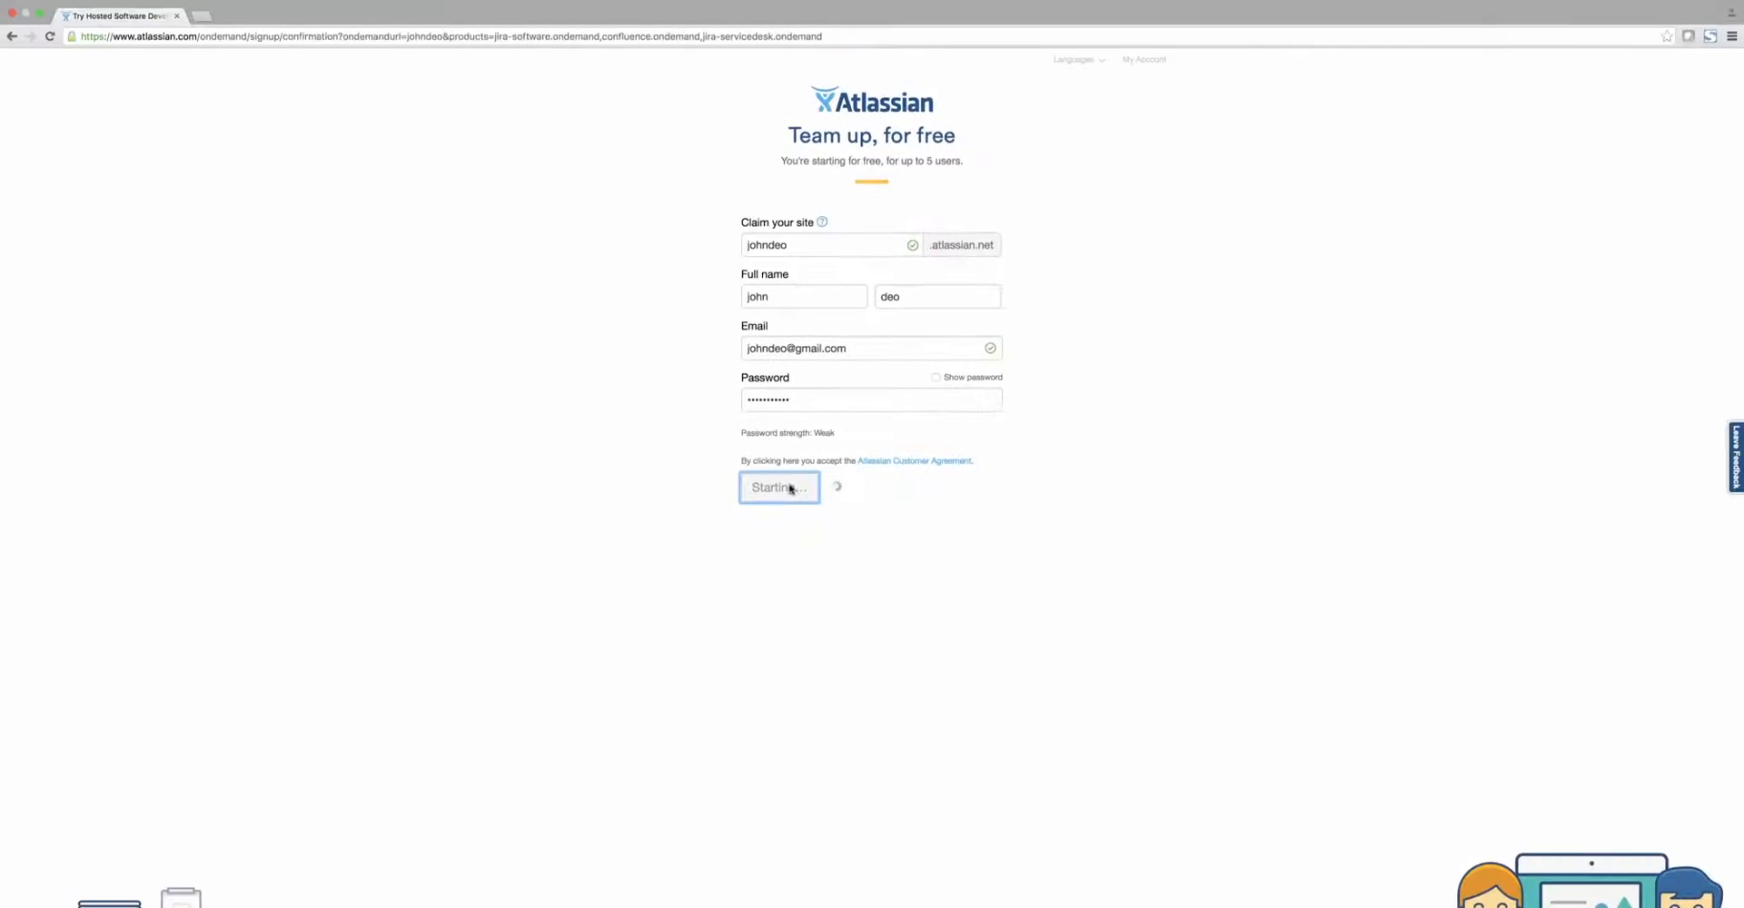
click(779, 488)
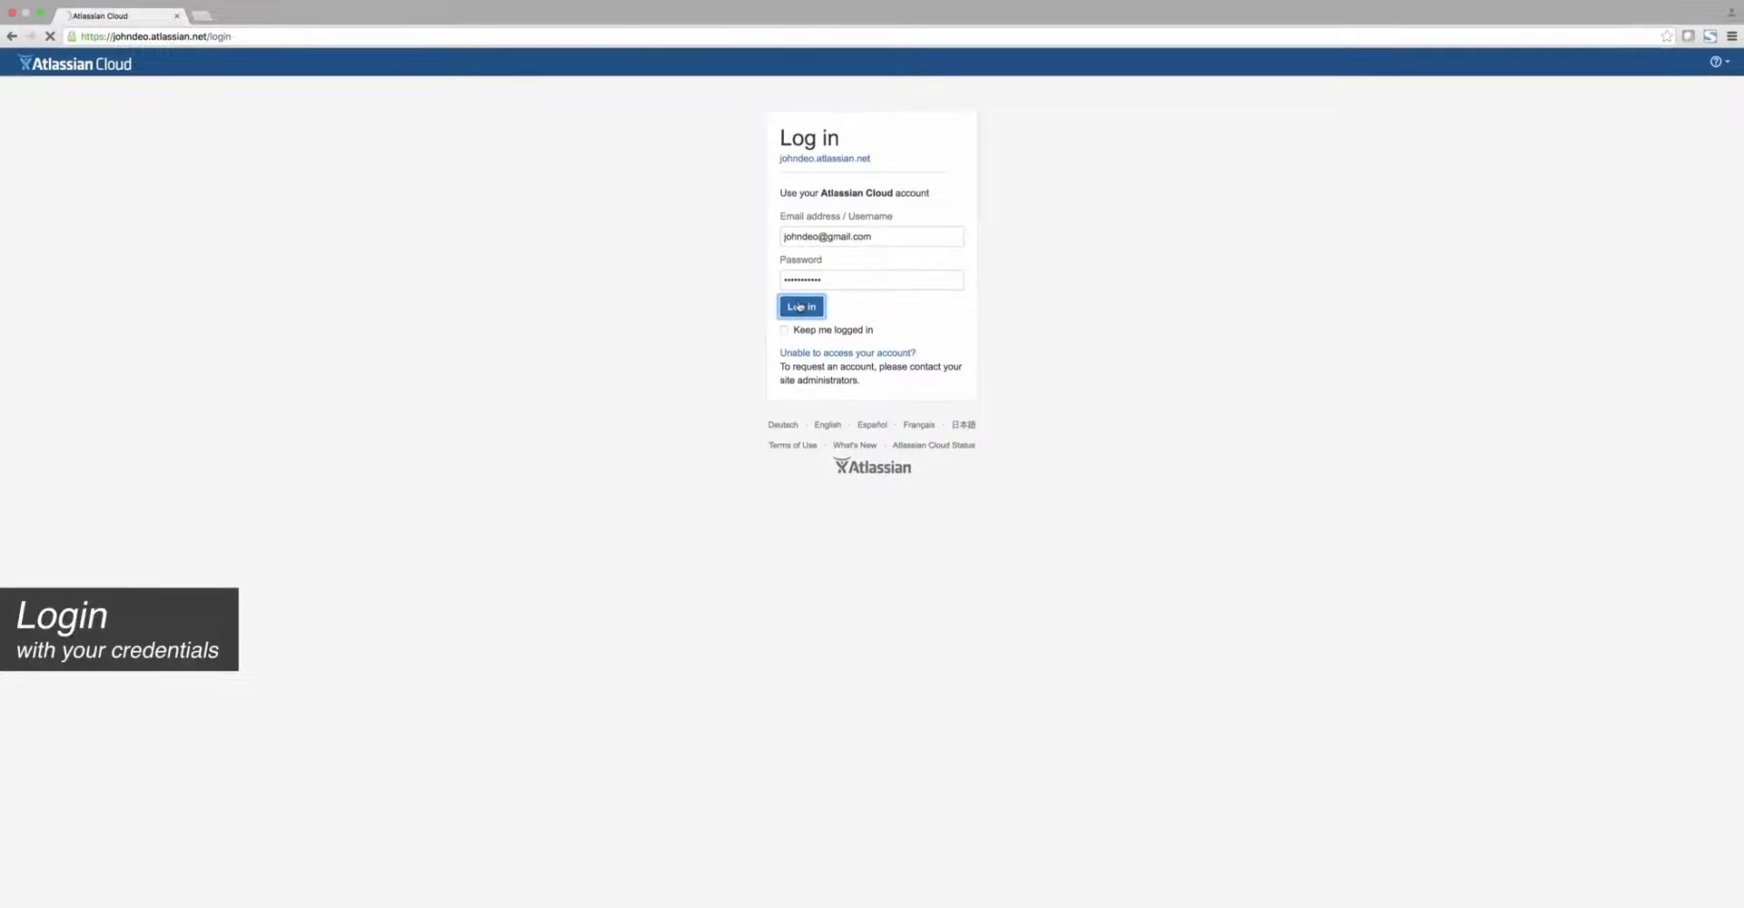
Log in, go to JIRA Service Desk, and keep English (United States) as the language
click(801, 306)
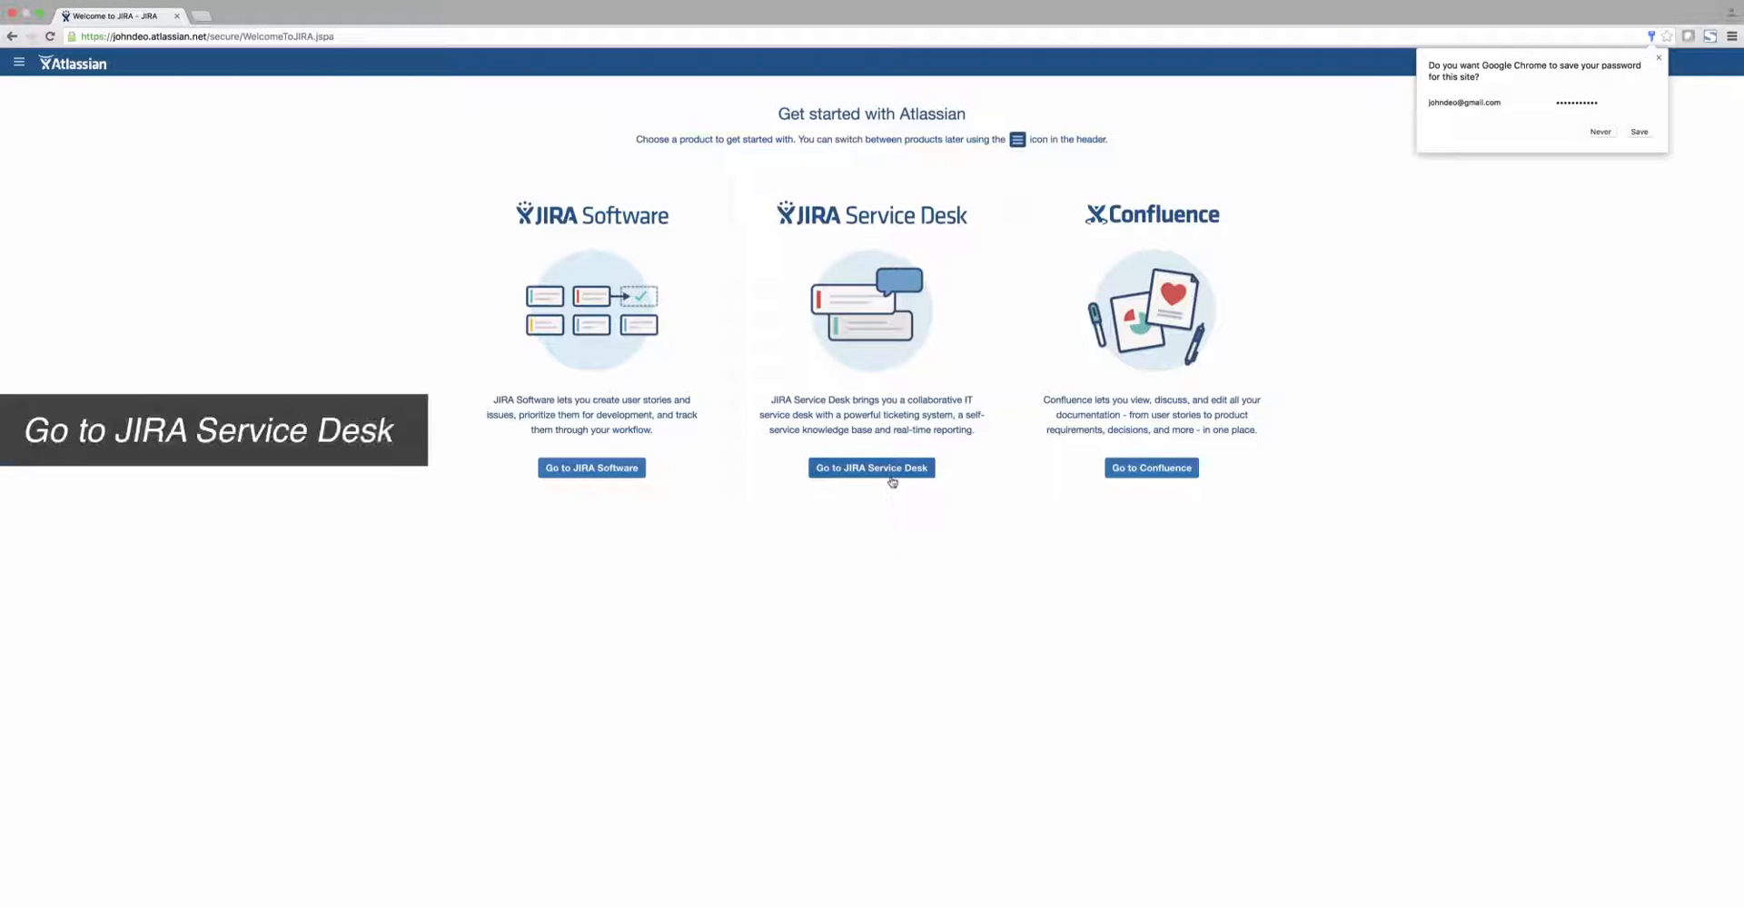
click(871, 468)
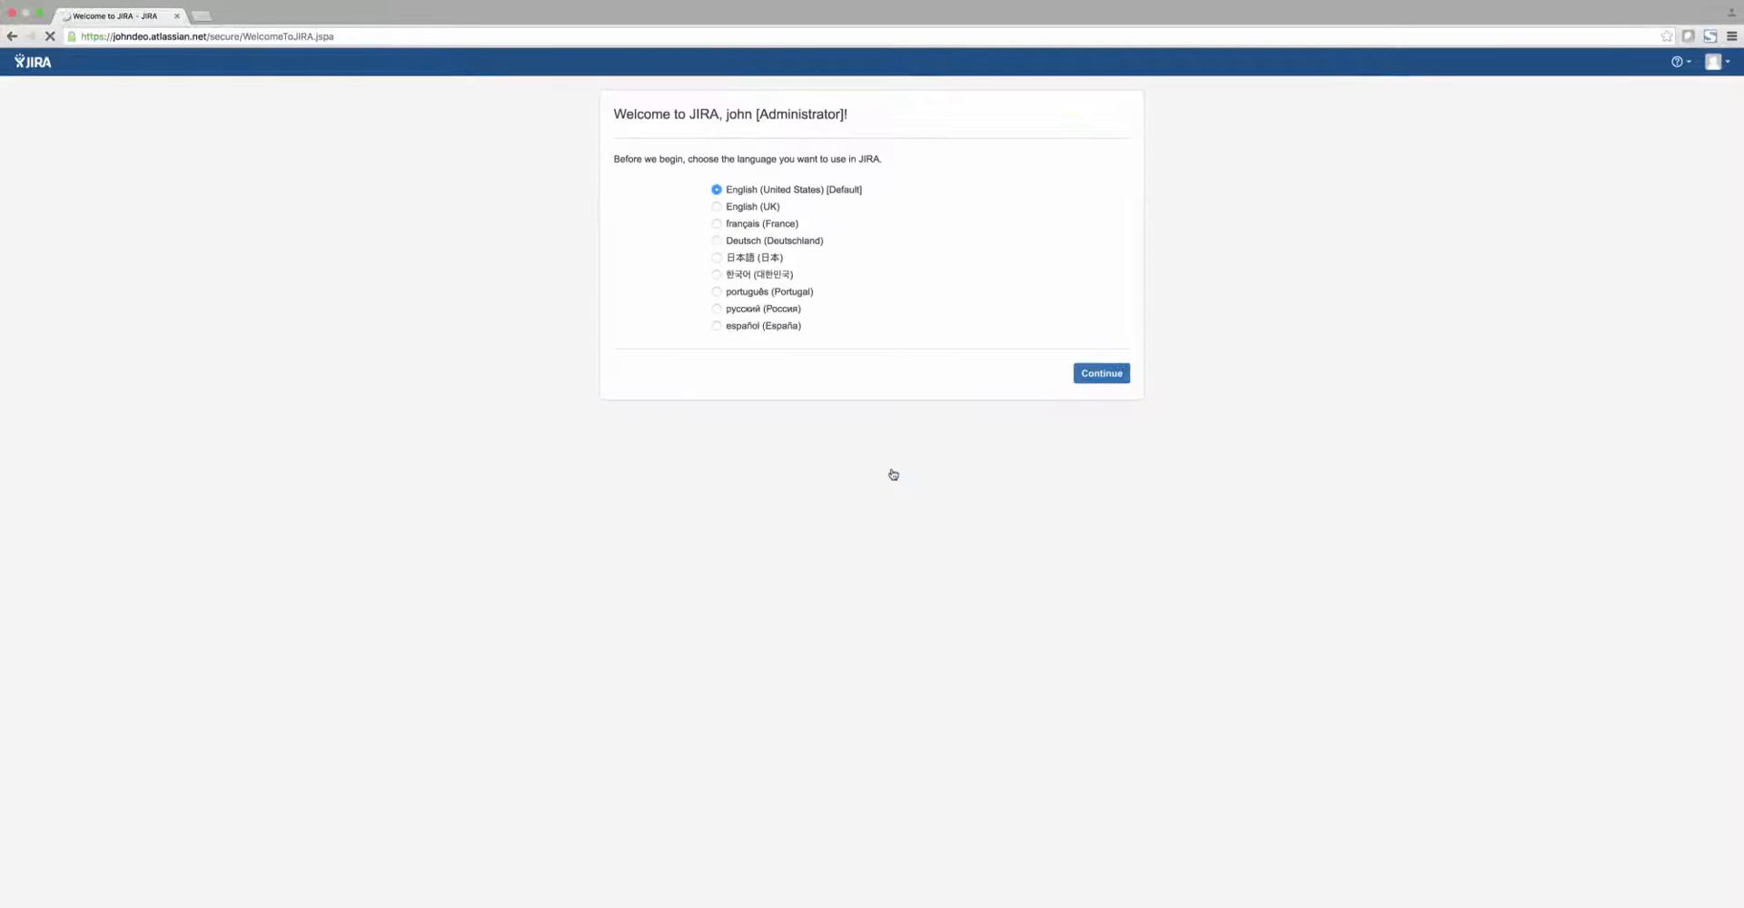
click(1102, 373)
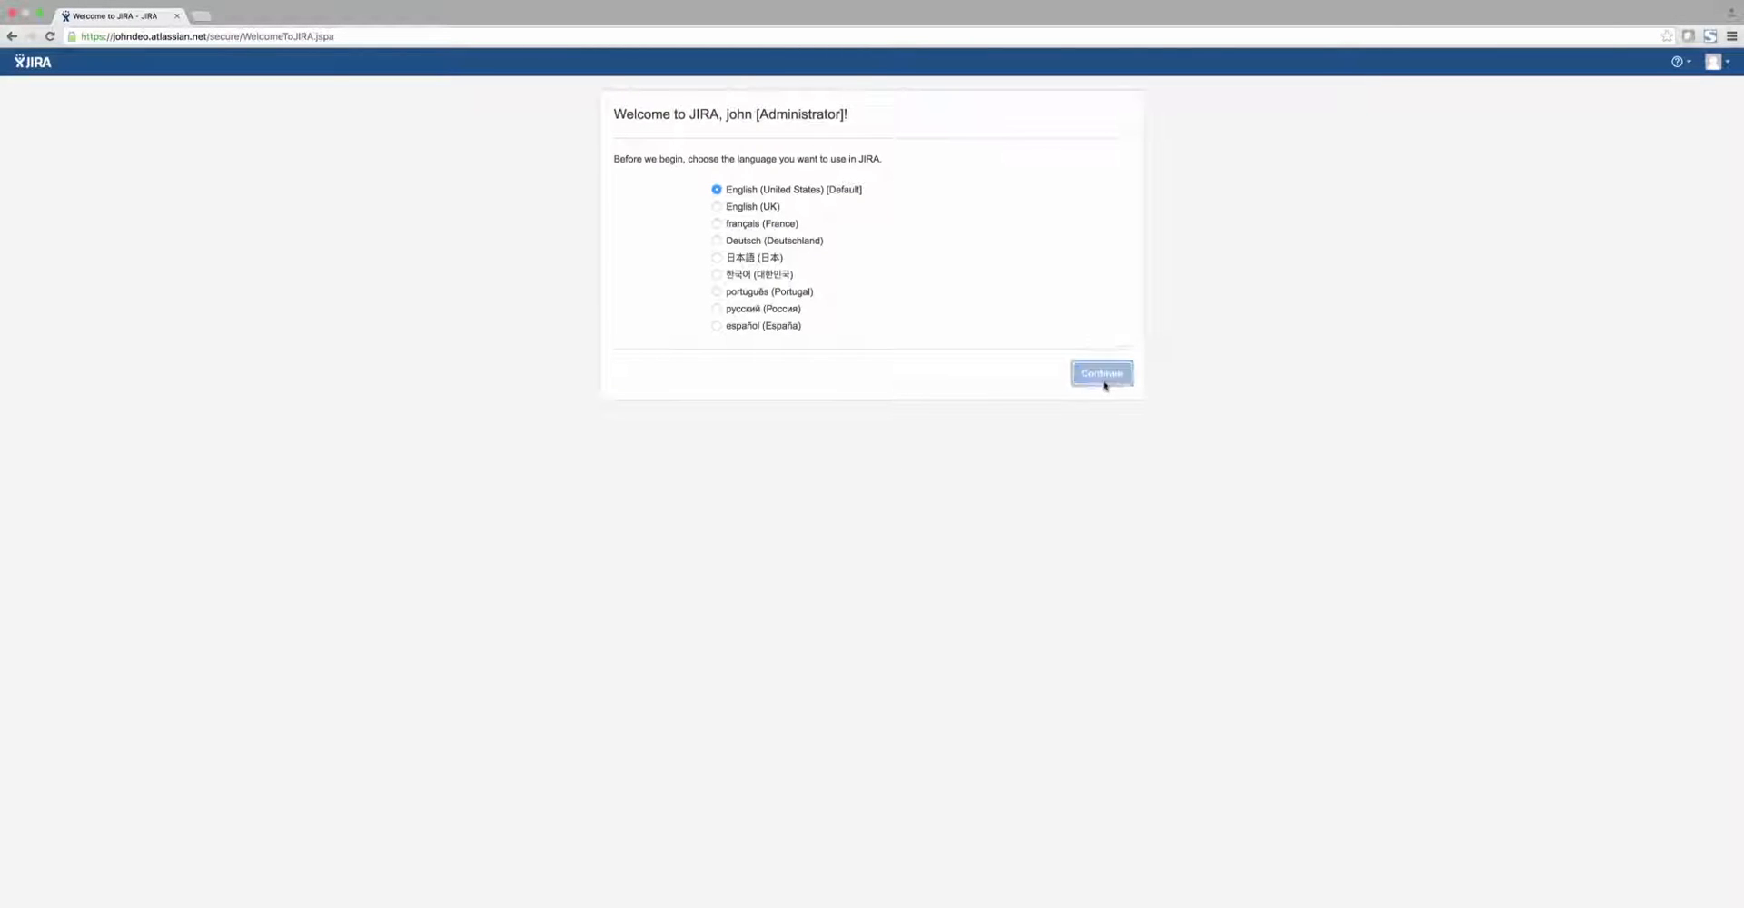
click(1101, 373)
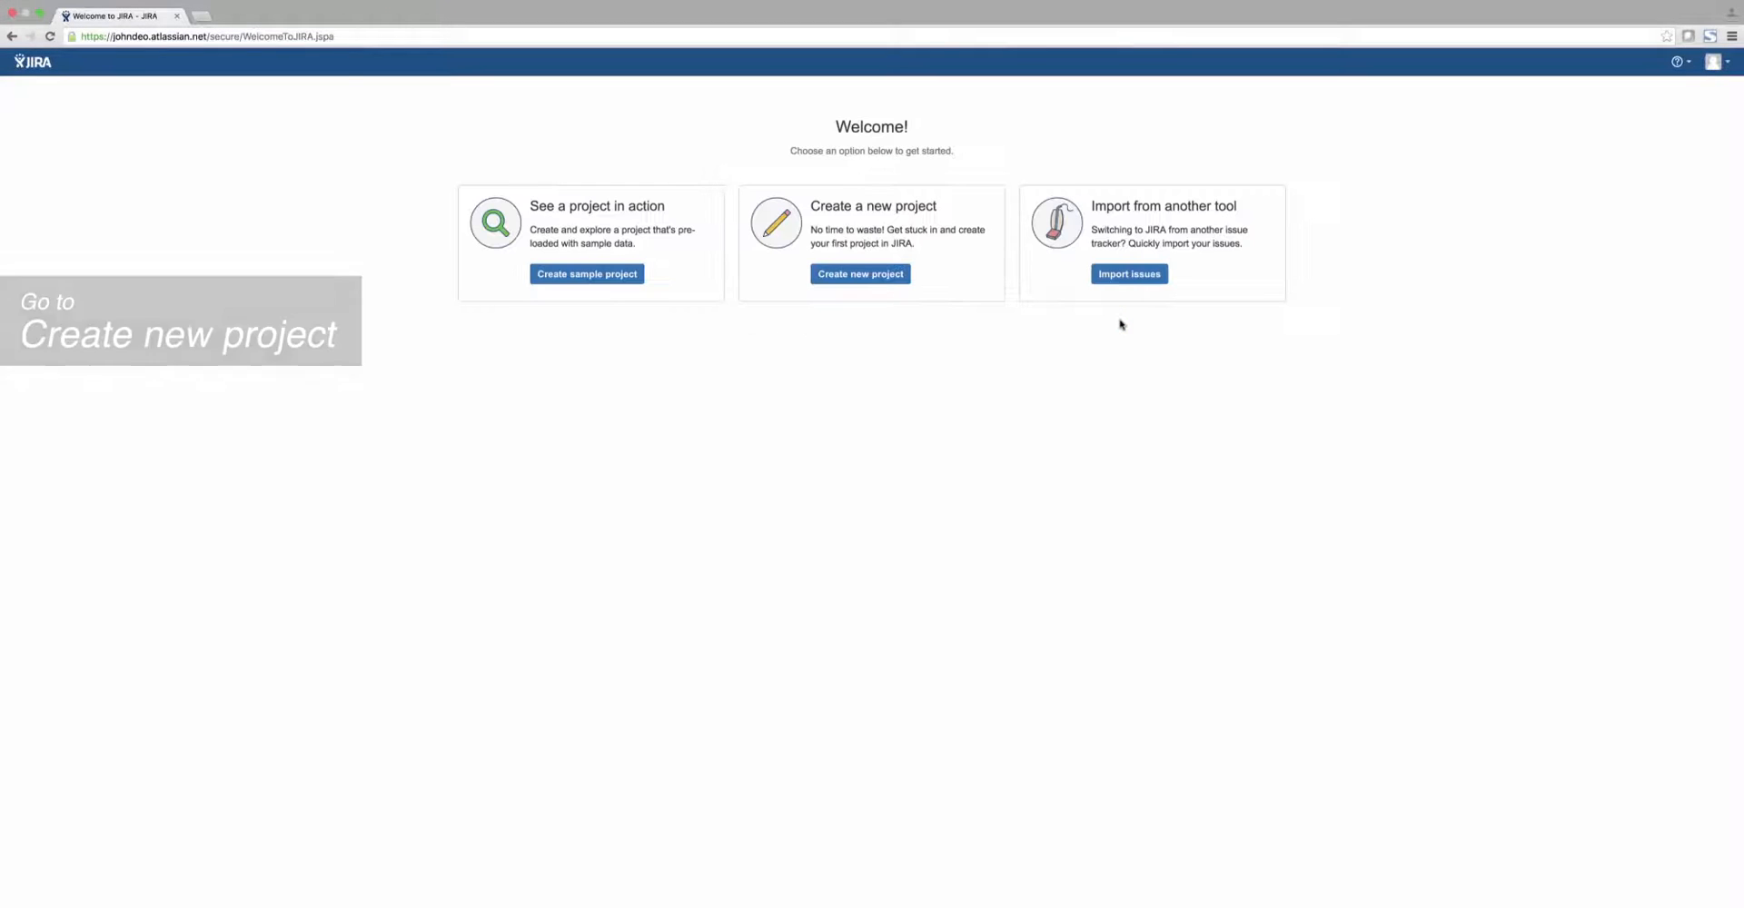
Create the Scrum software development project 'Qmetry' with key QMET and finish setup
click(860, 275)
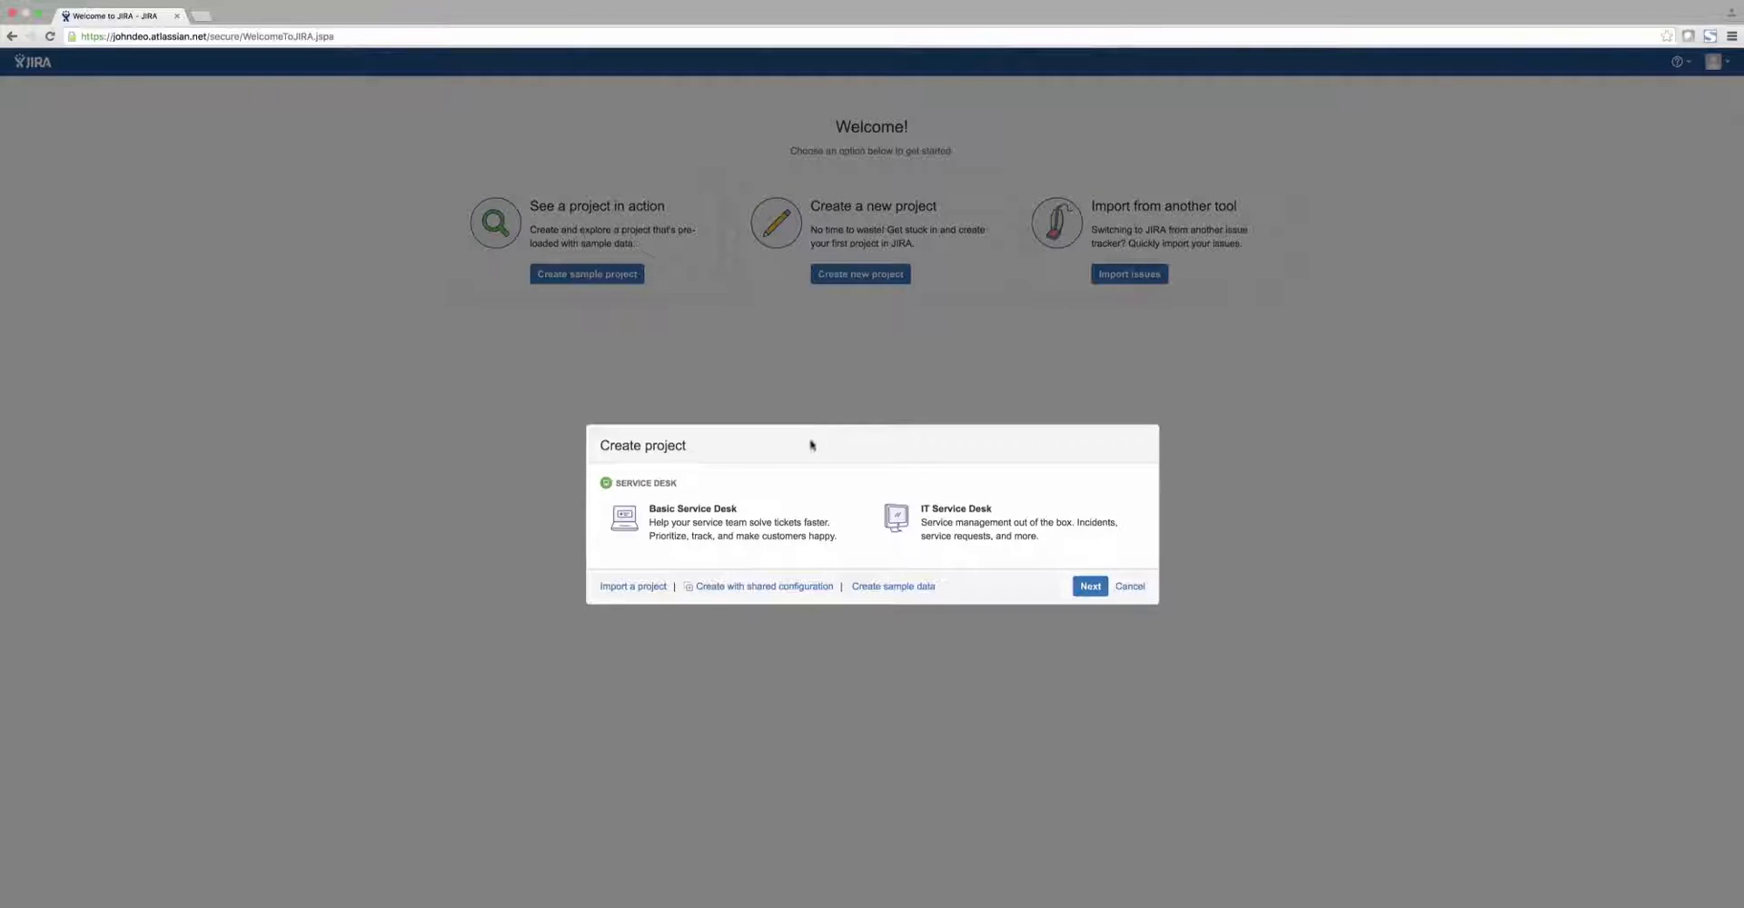
click(1090, 586)
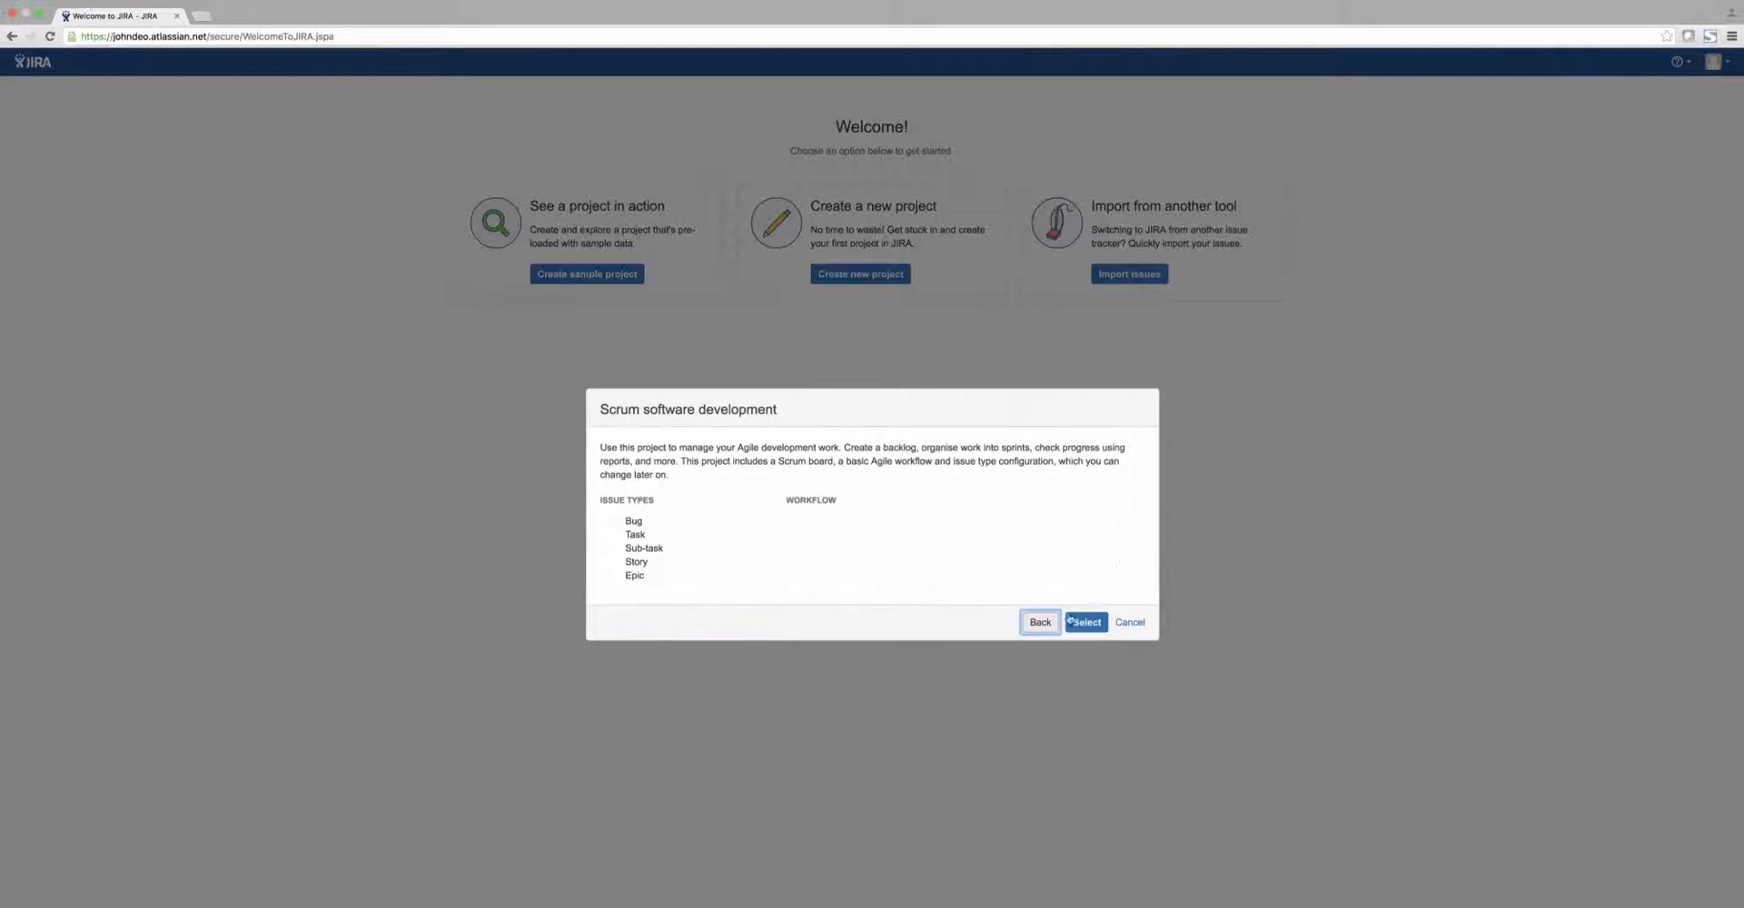
click(1086, 622)
text(Qmetry)
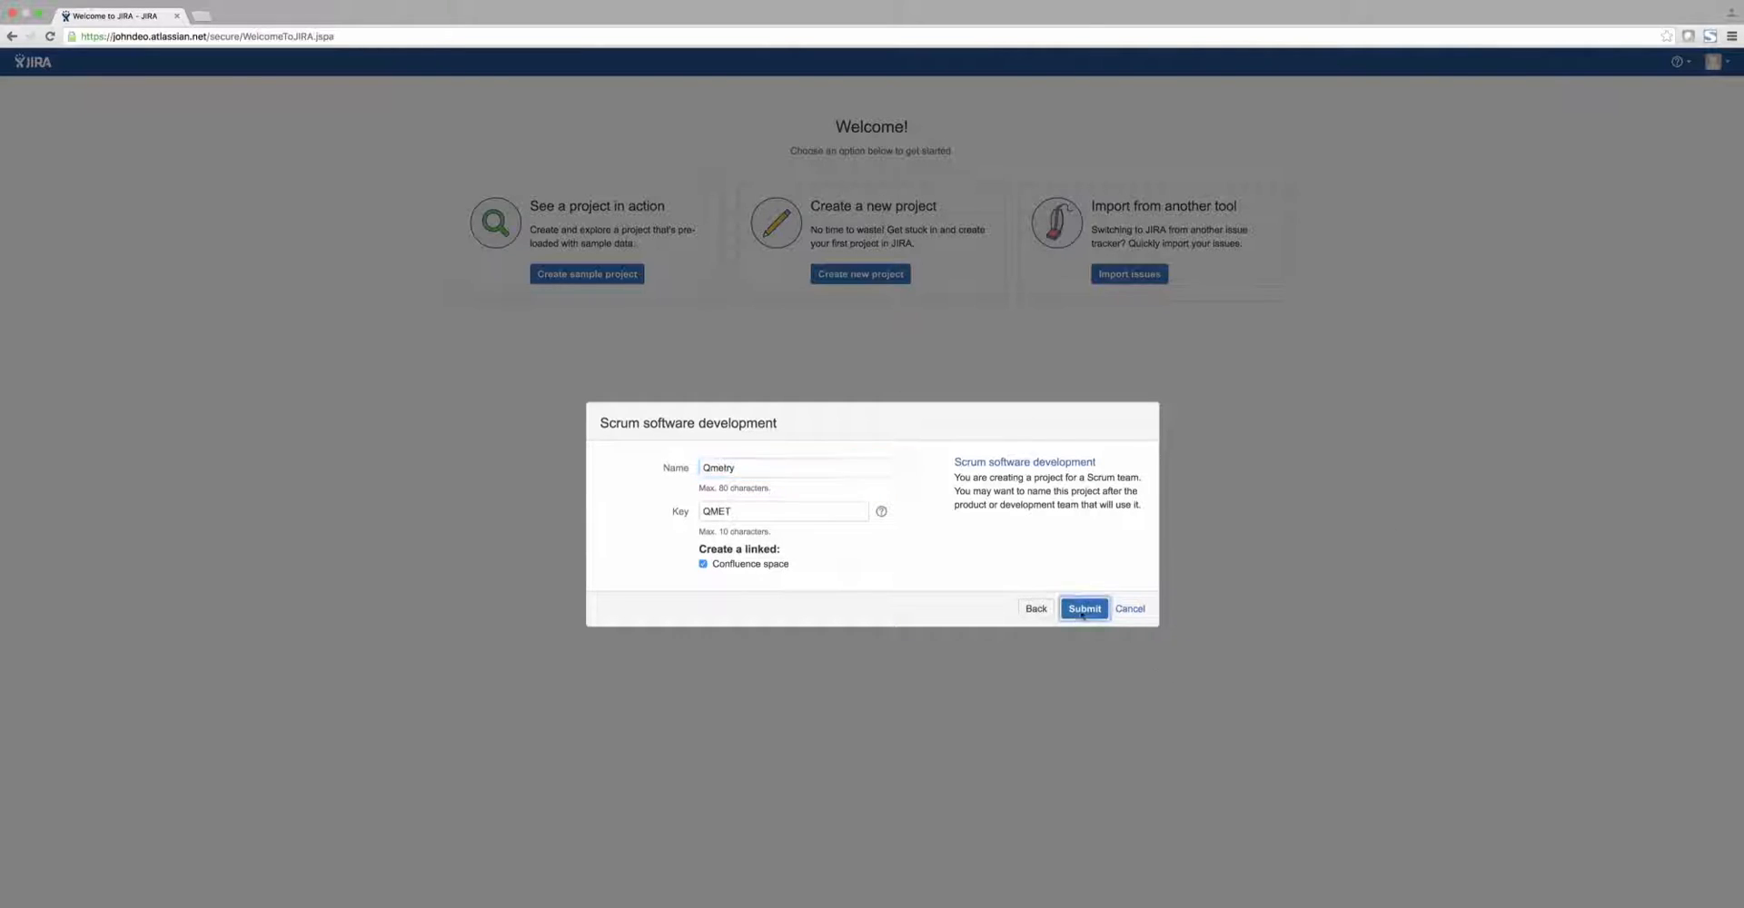
click(1085, 609)
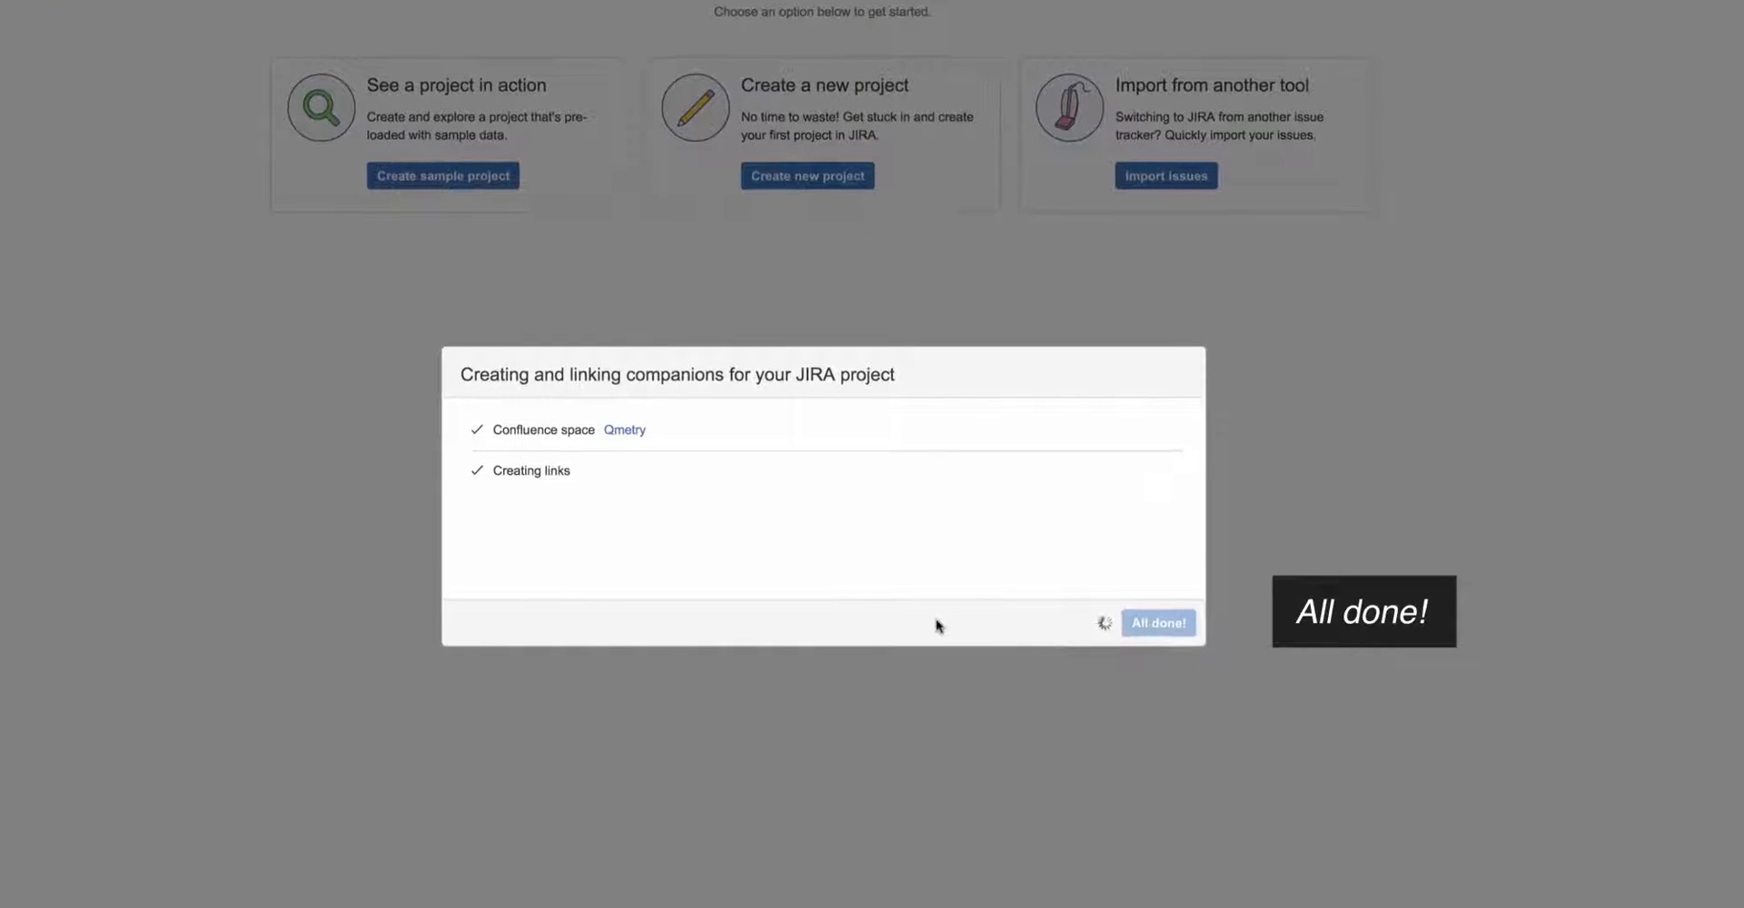
click(1159, 623)
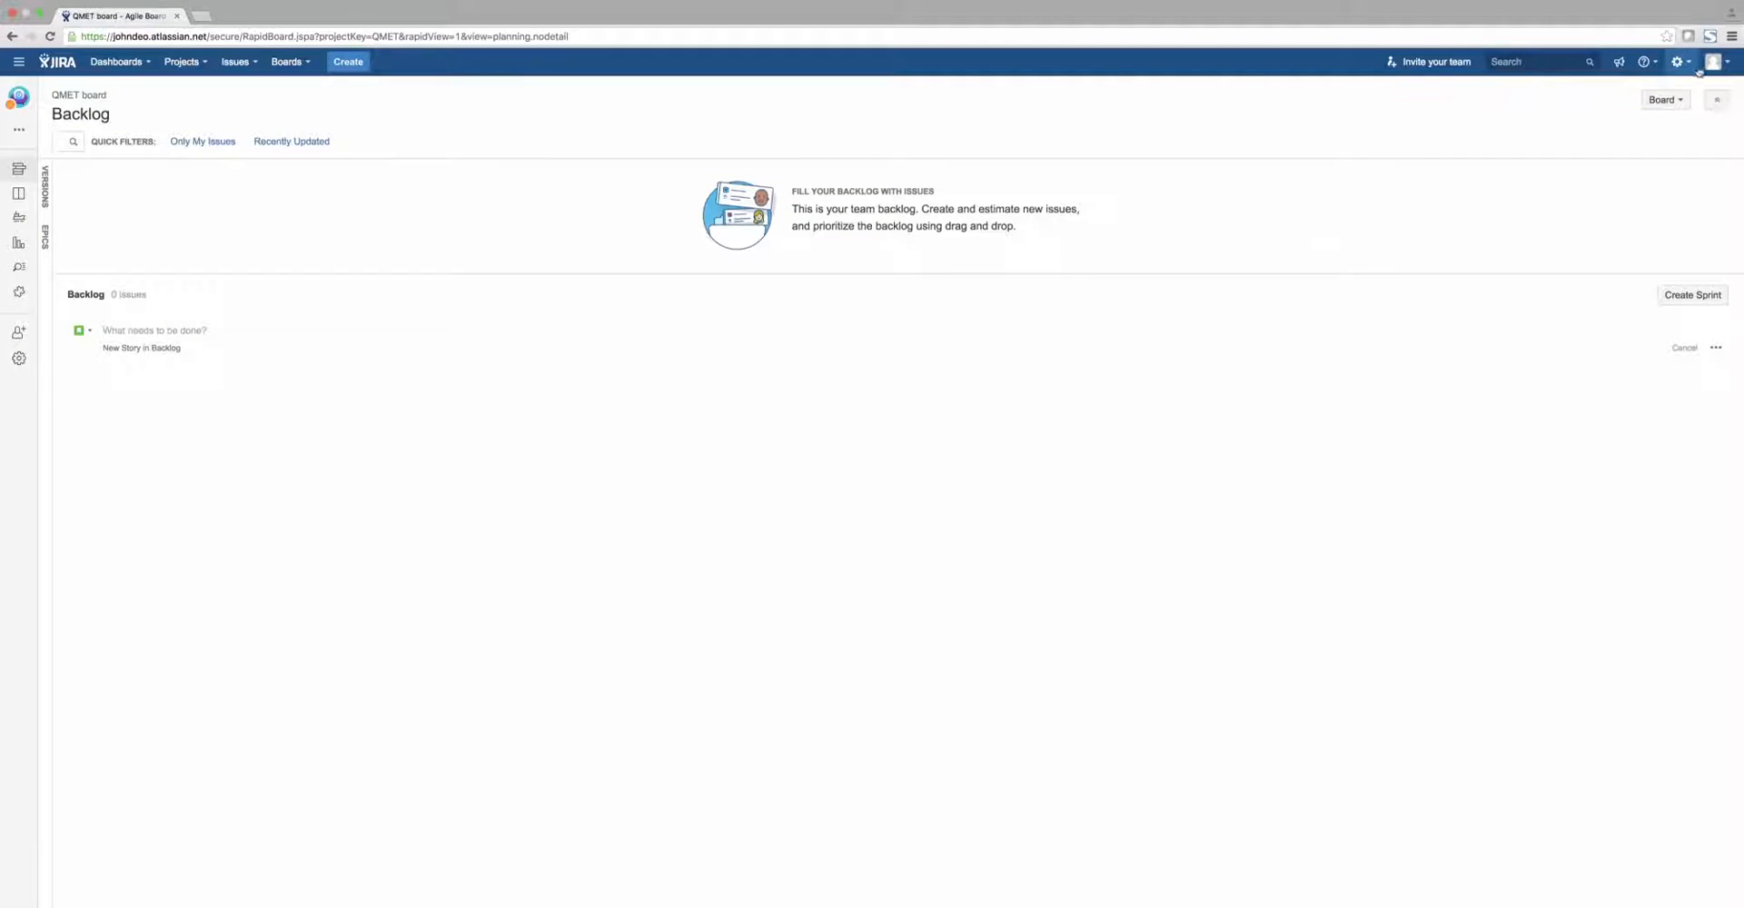
Install the QMetry Test Manager for JIRA add-on via a free trial from Add-ons settings
click(1676, 62)
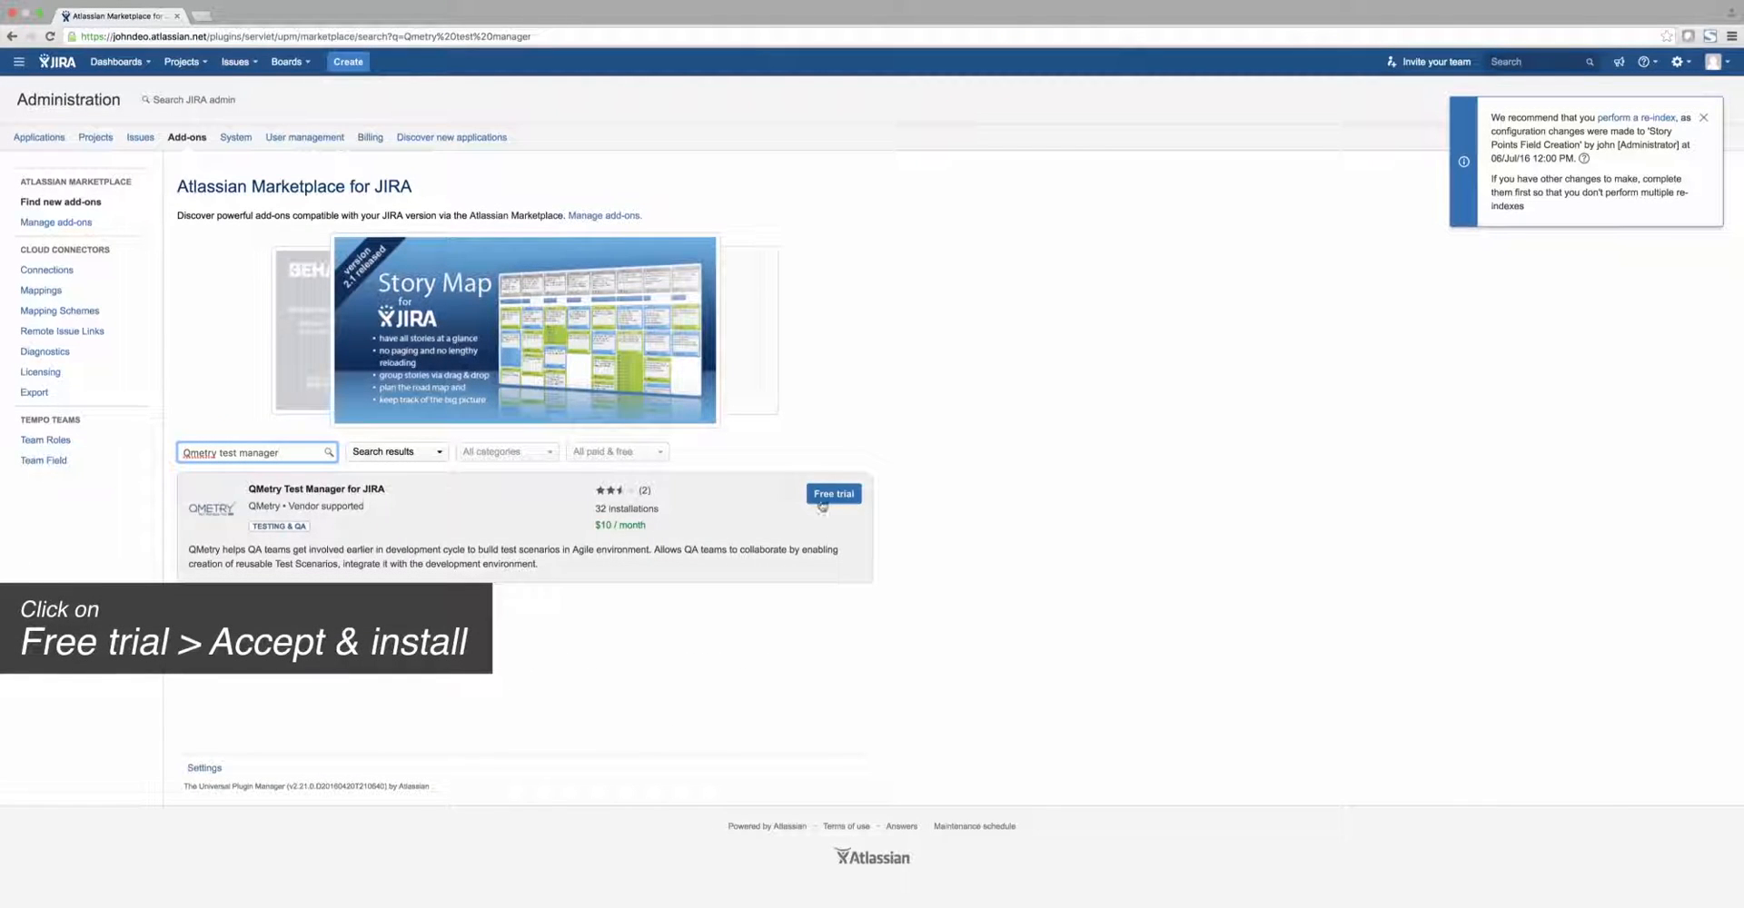
click(833, 493)
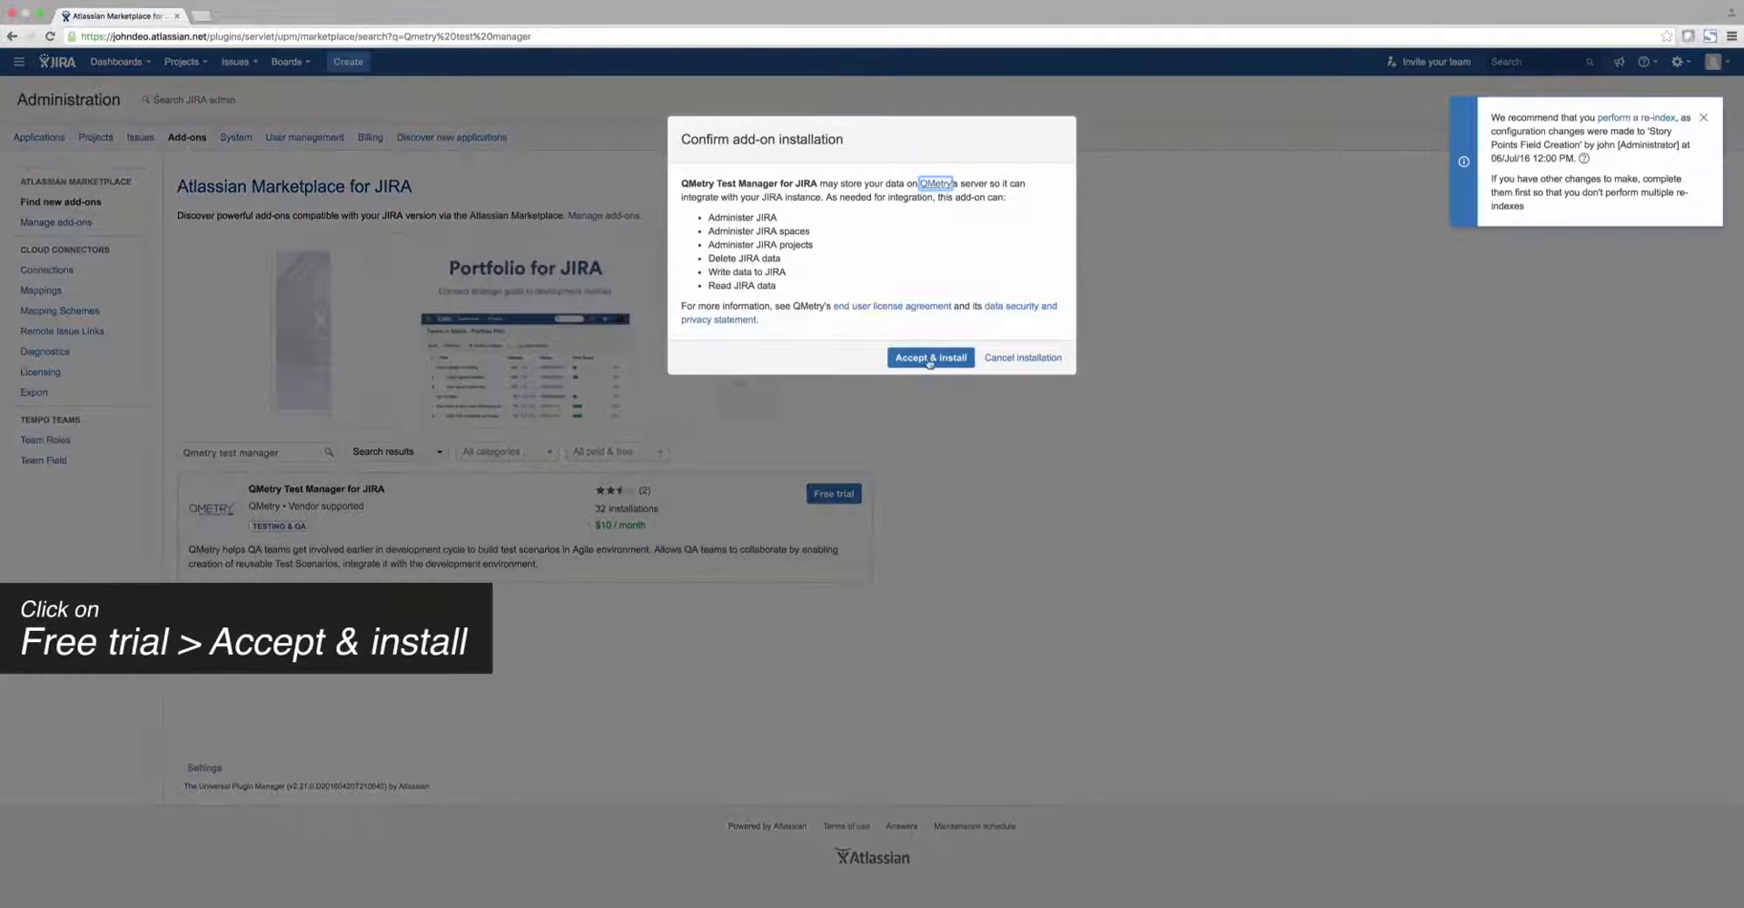
click(931, 358)
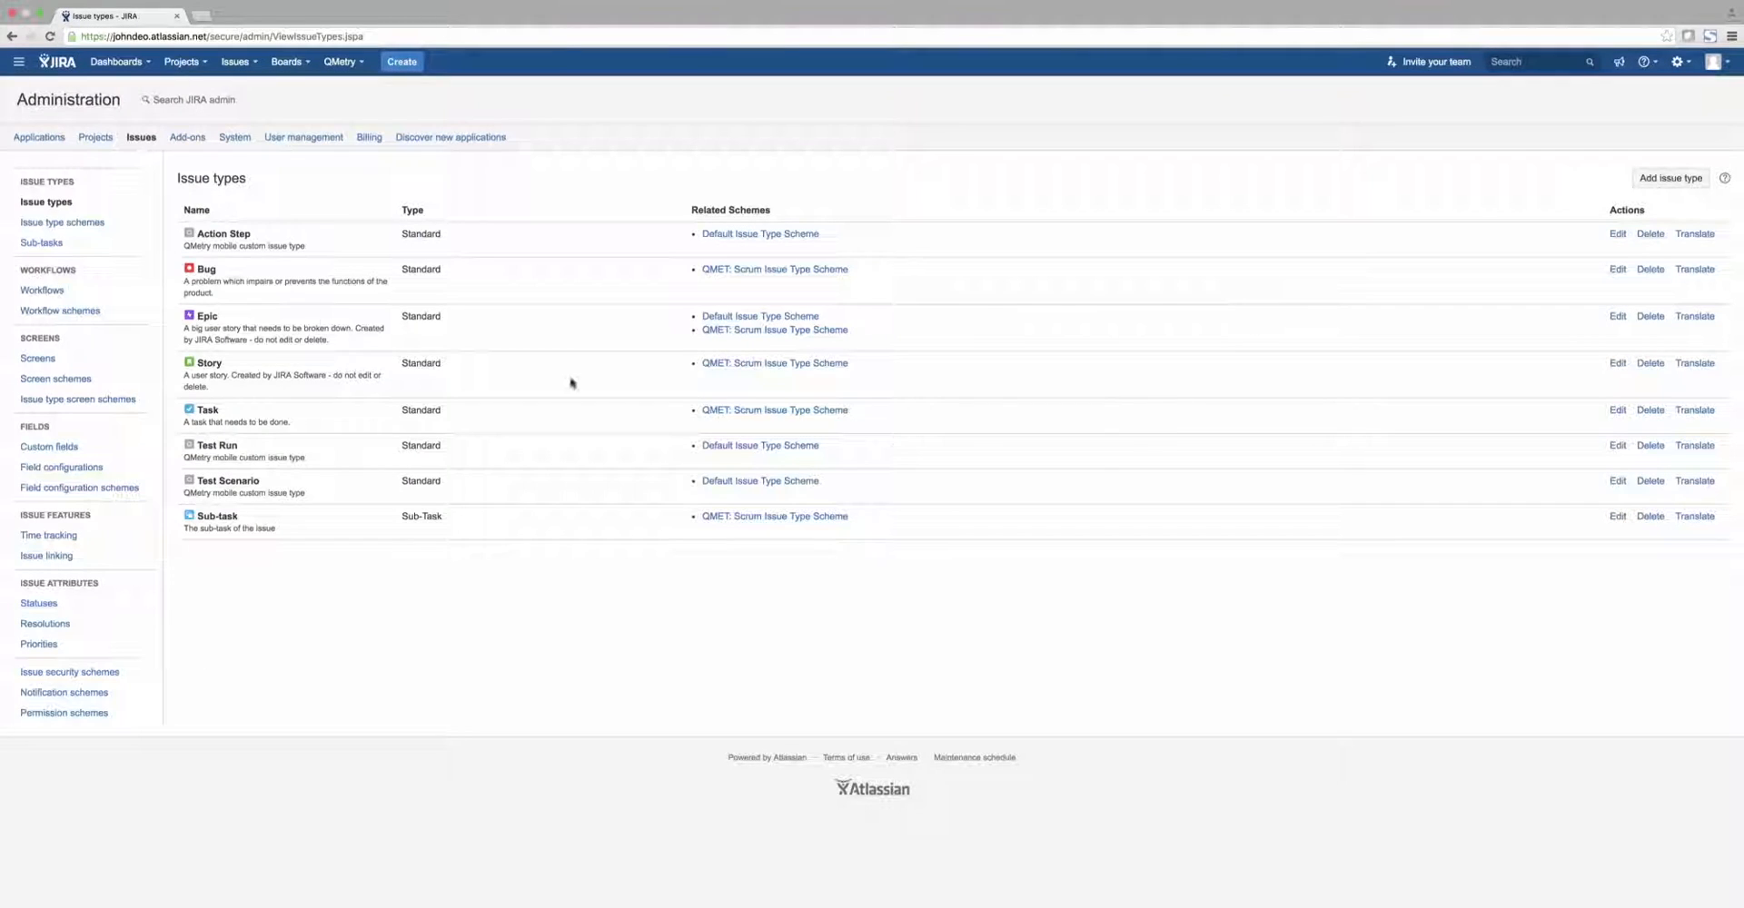
Open Issue type schemes and edit the QMET: Scrum Issue Type Scheme
click(63, 223)
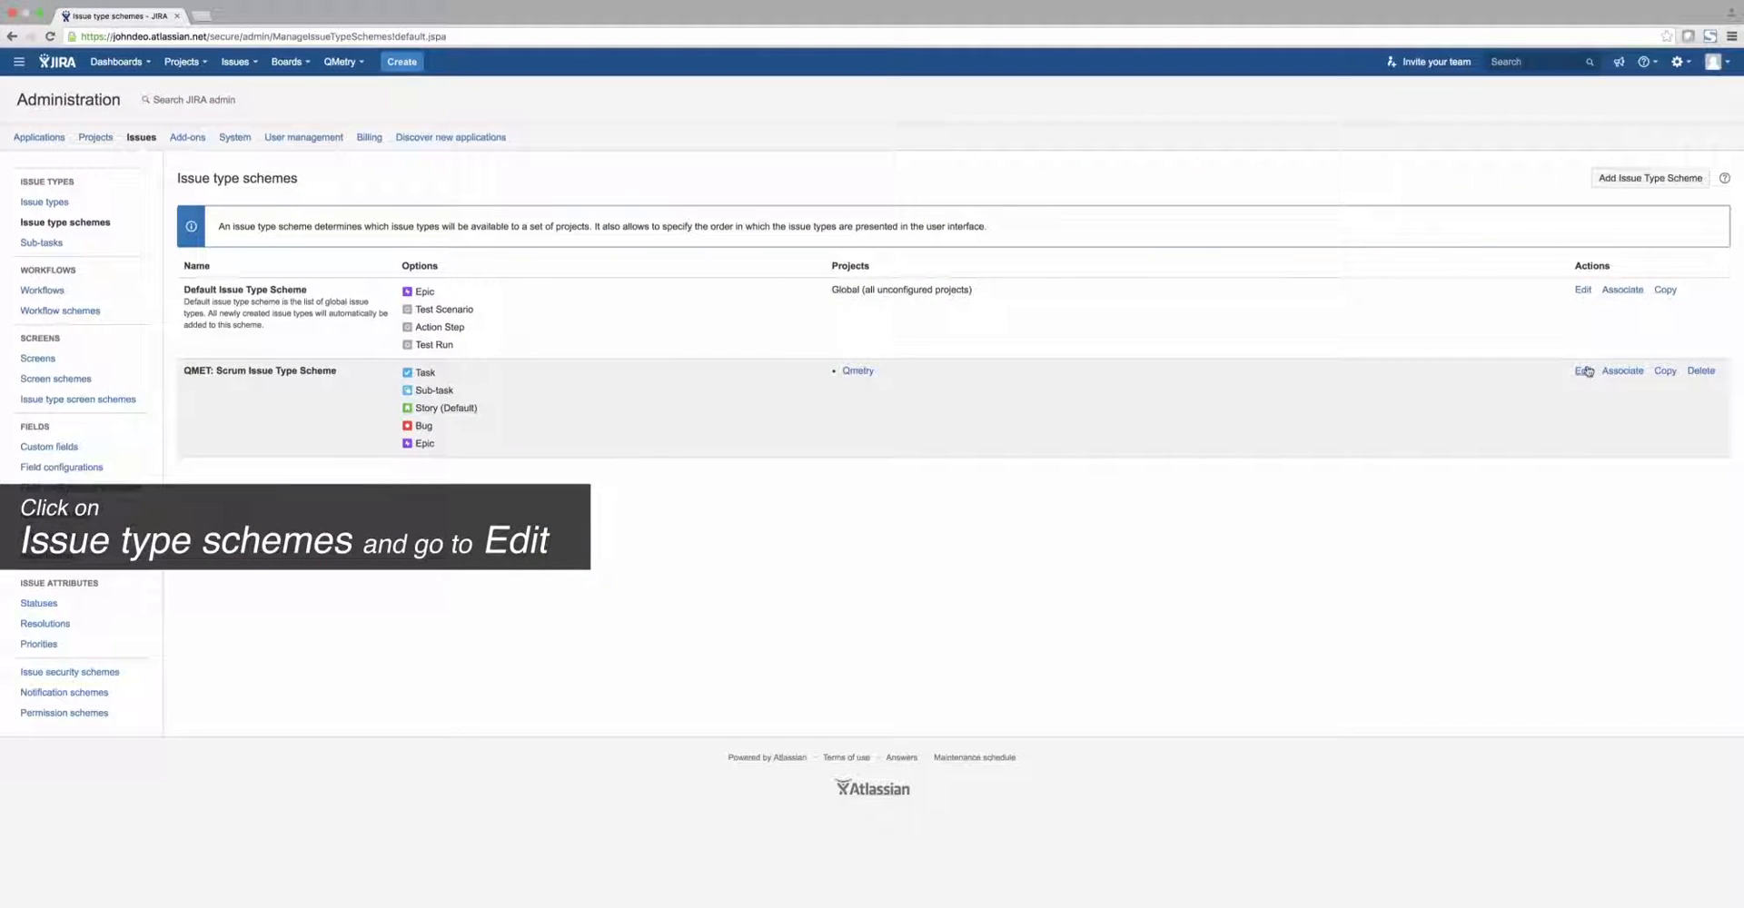
click(1580, 371)
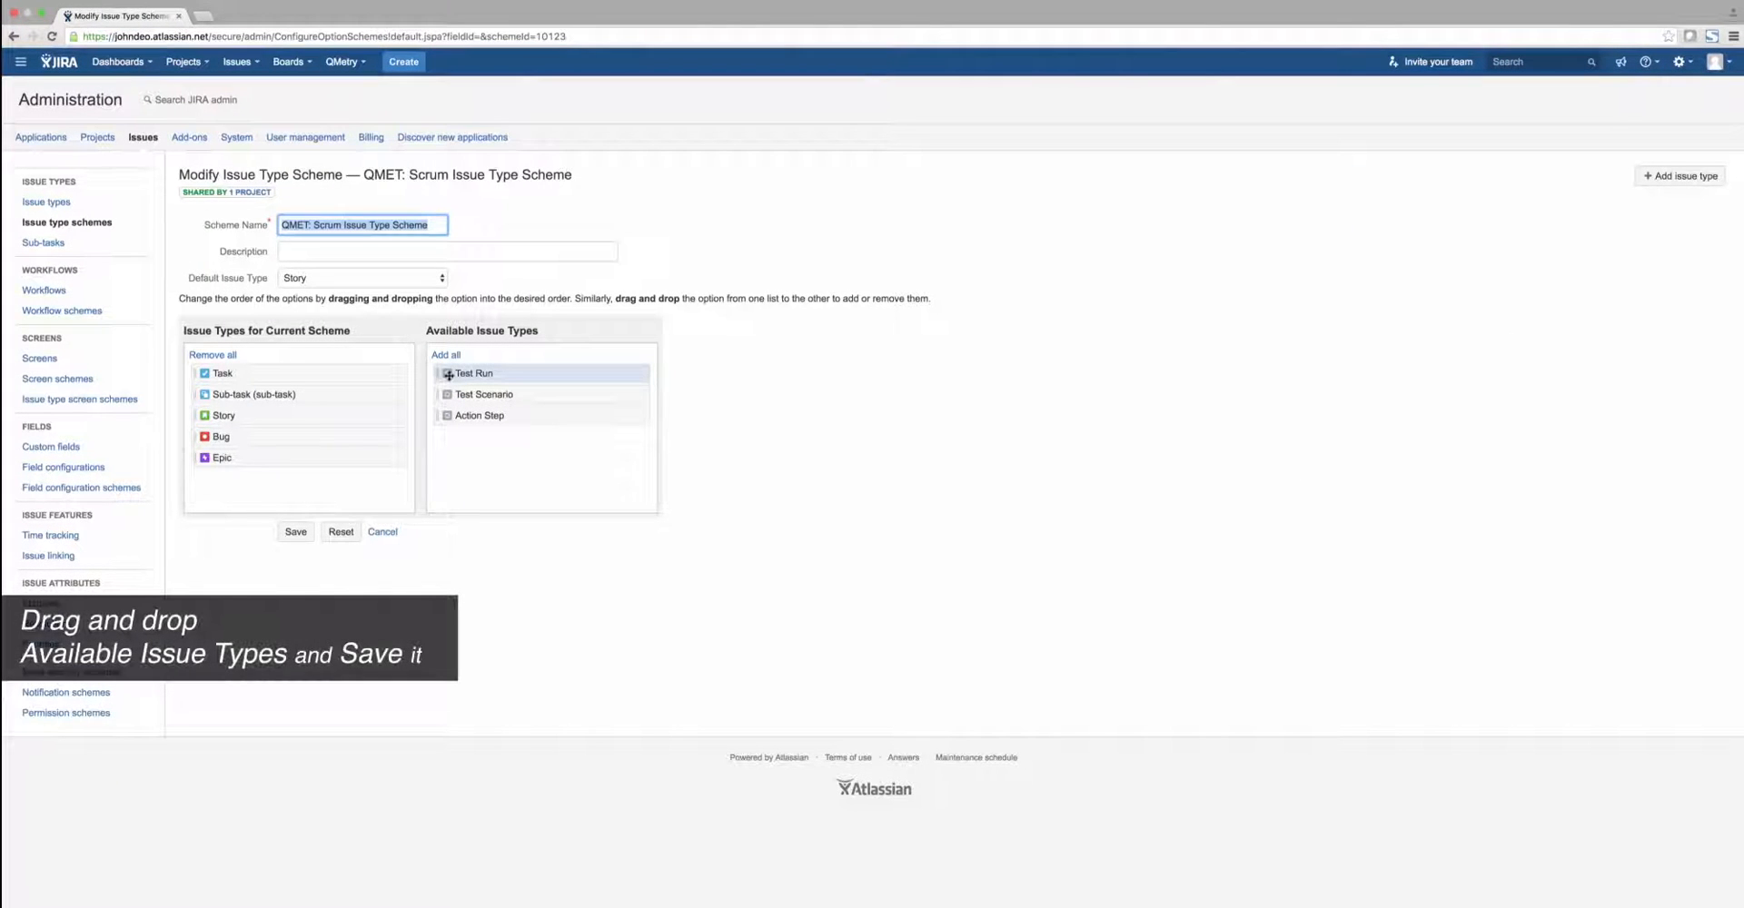
Drag Test Run, Test Scenario and Action Step into the current scheme's issue types
drag(475, 373, 245, 476)
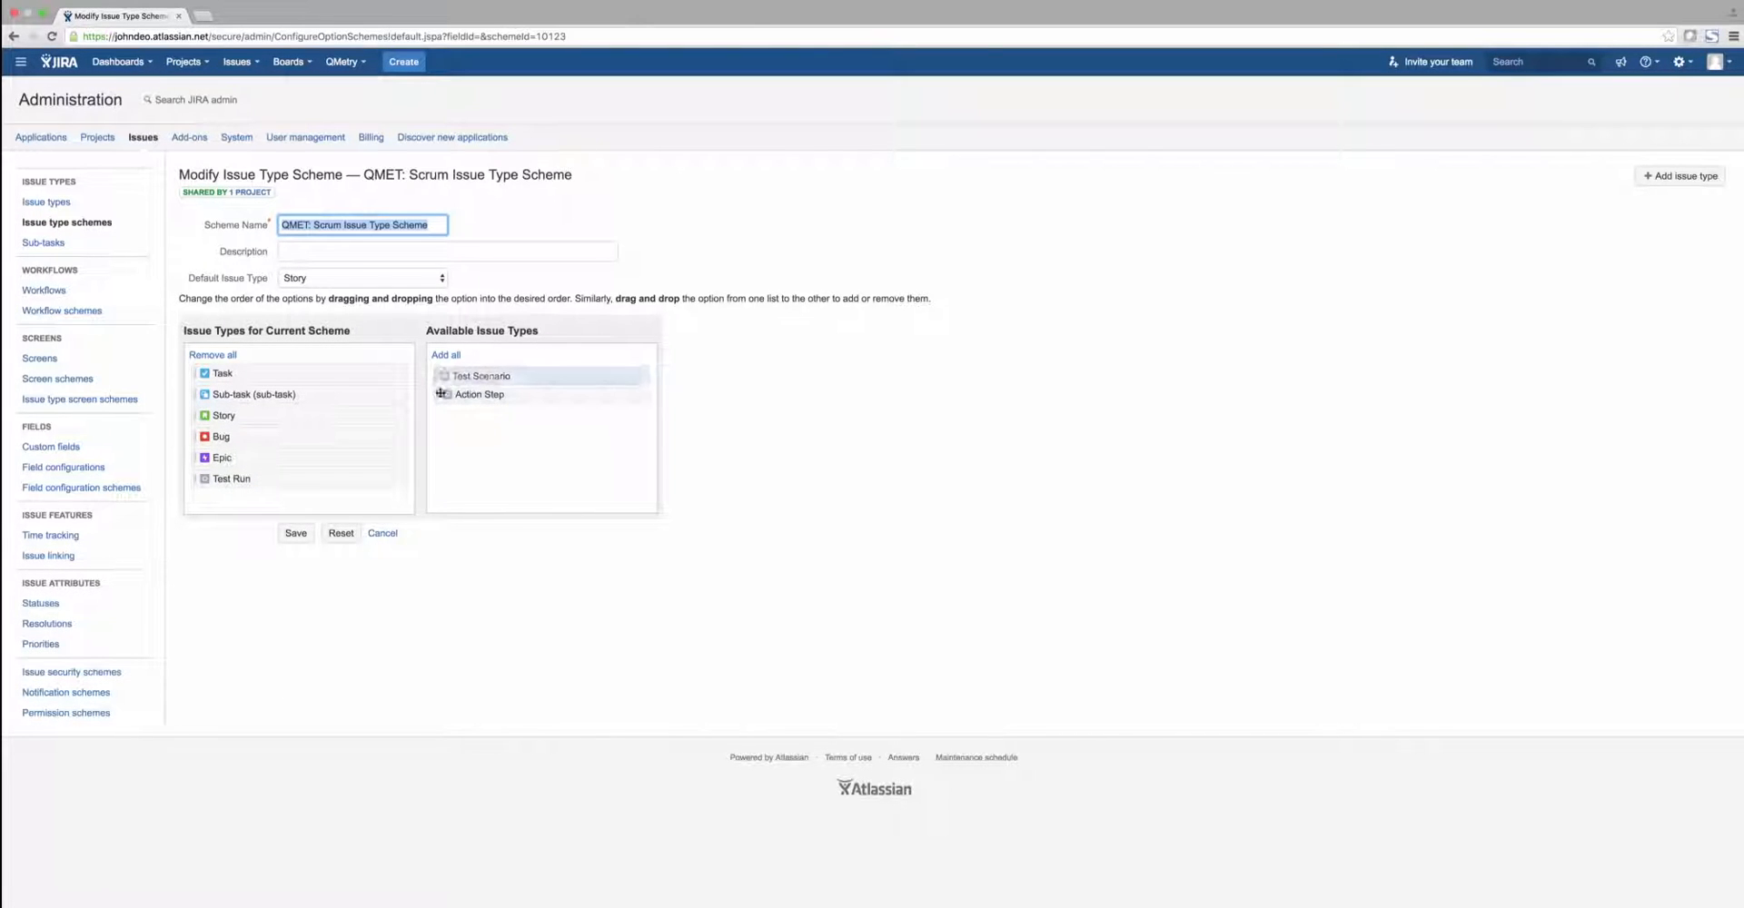
drag(481, 376, 230, 507)
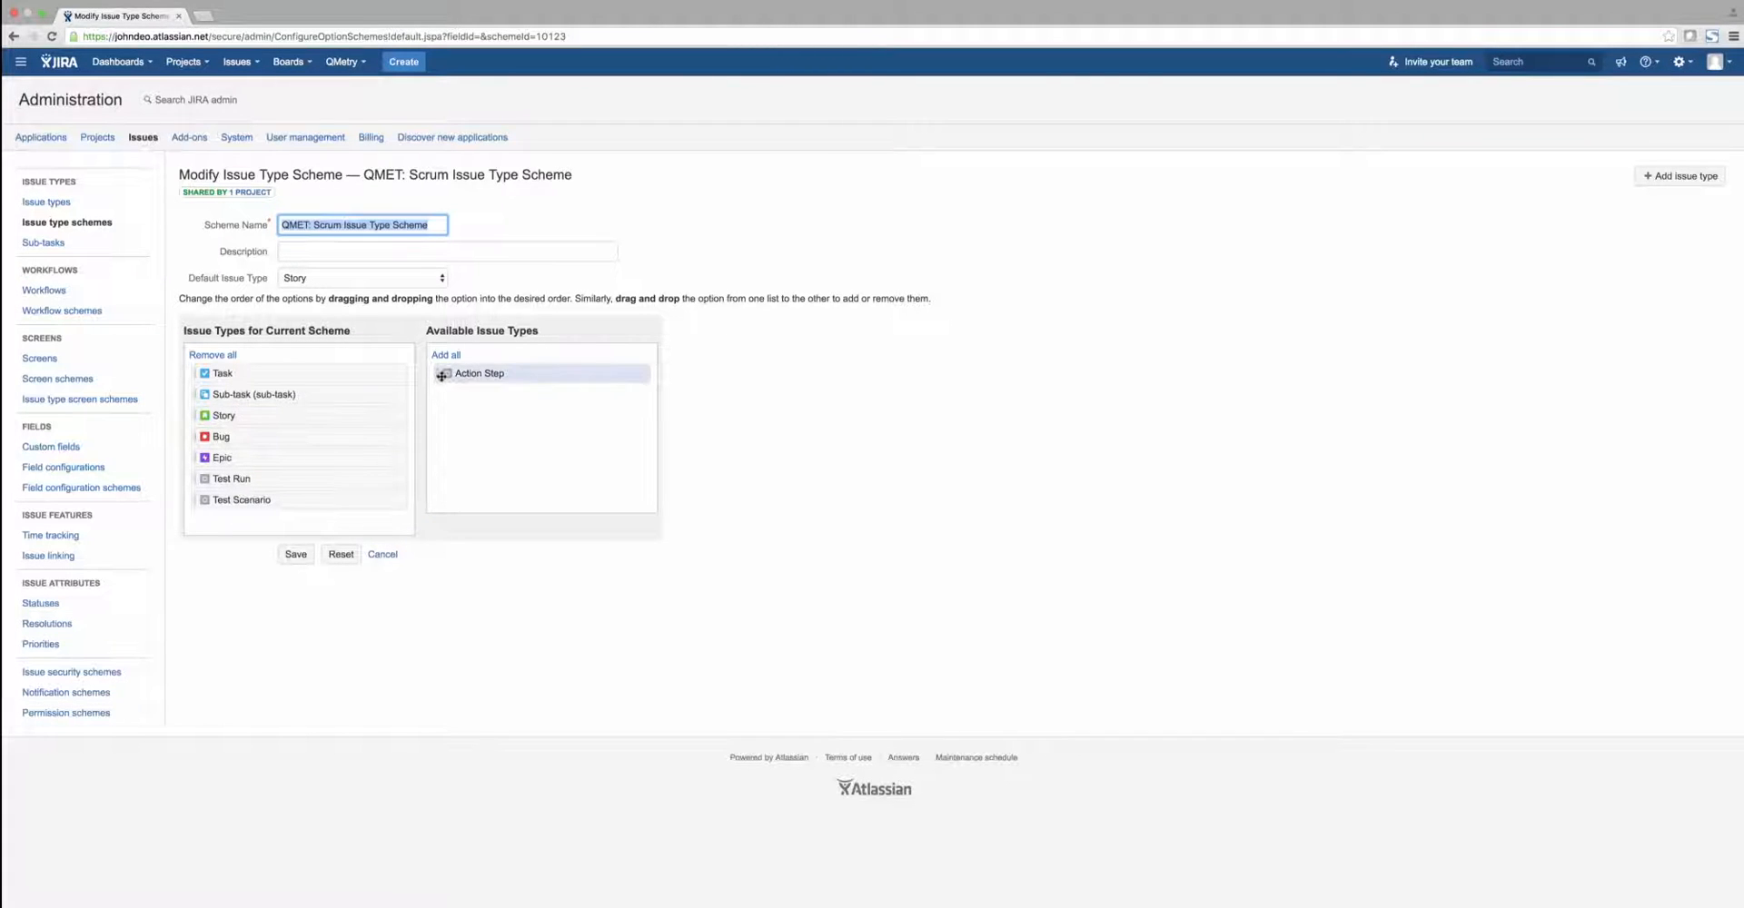
drag(478, 373, 273, 530)
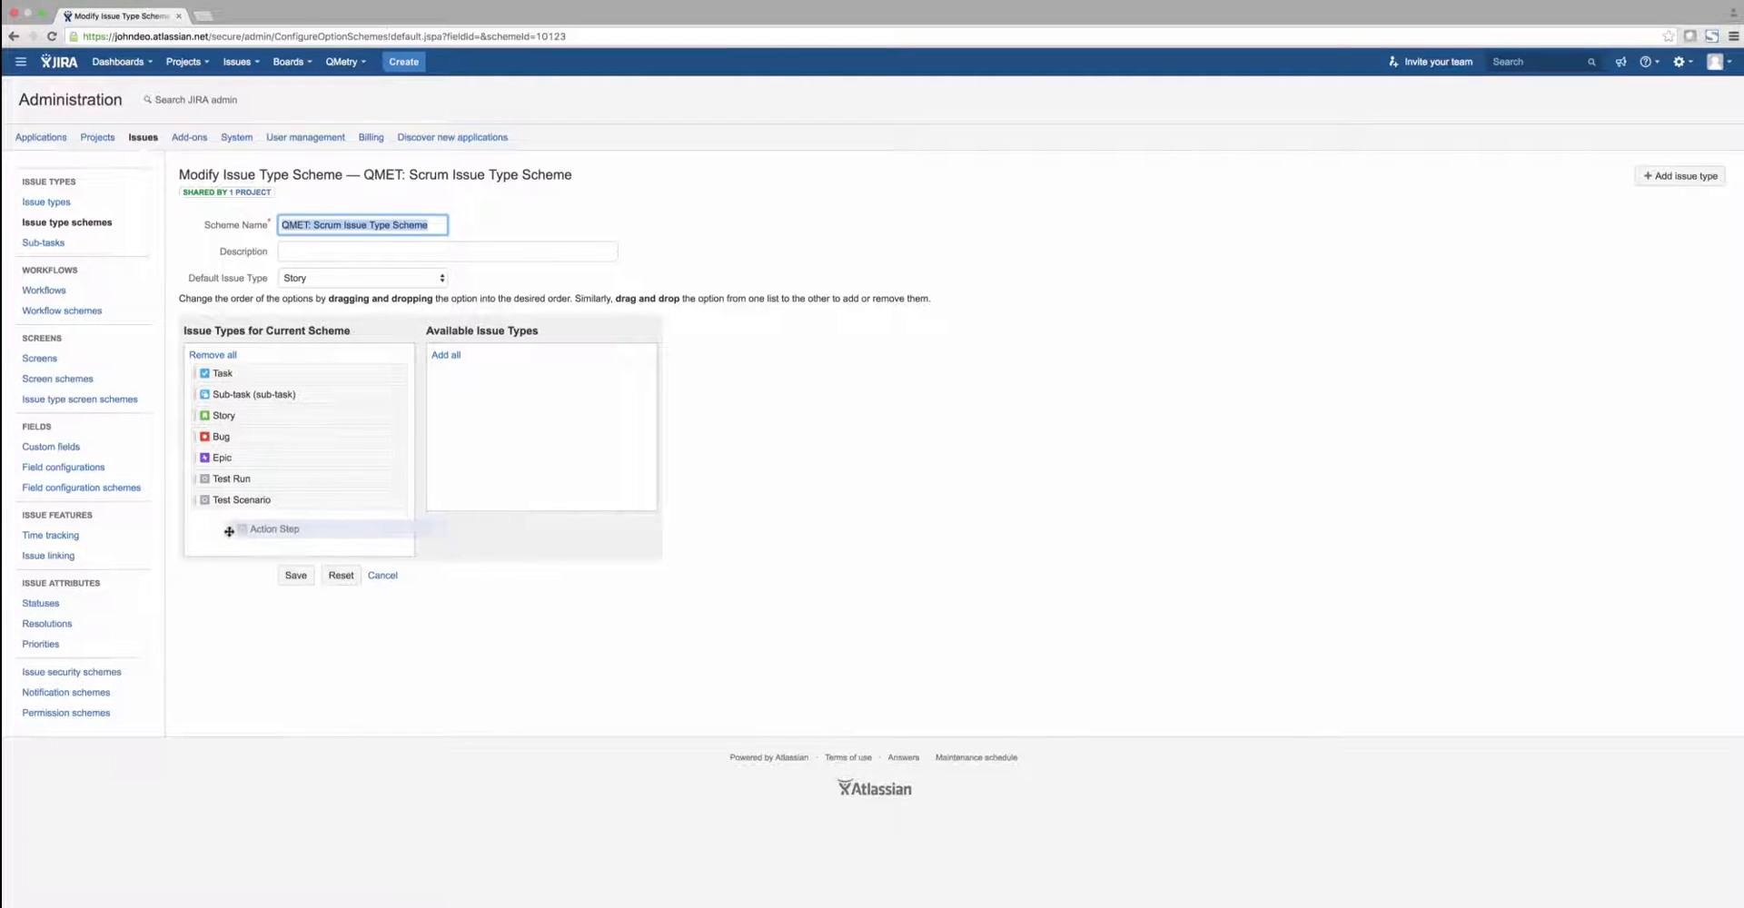
scroll(down, 3)
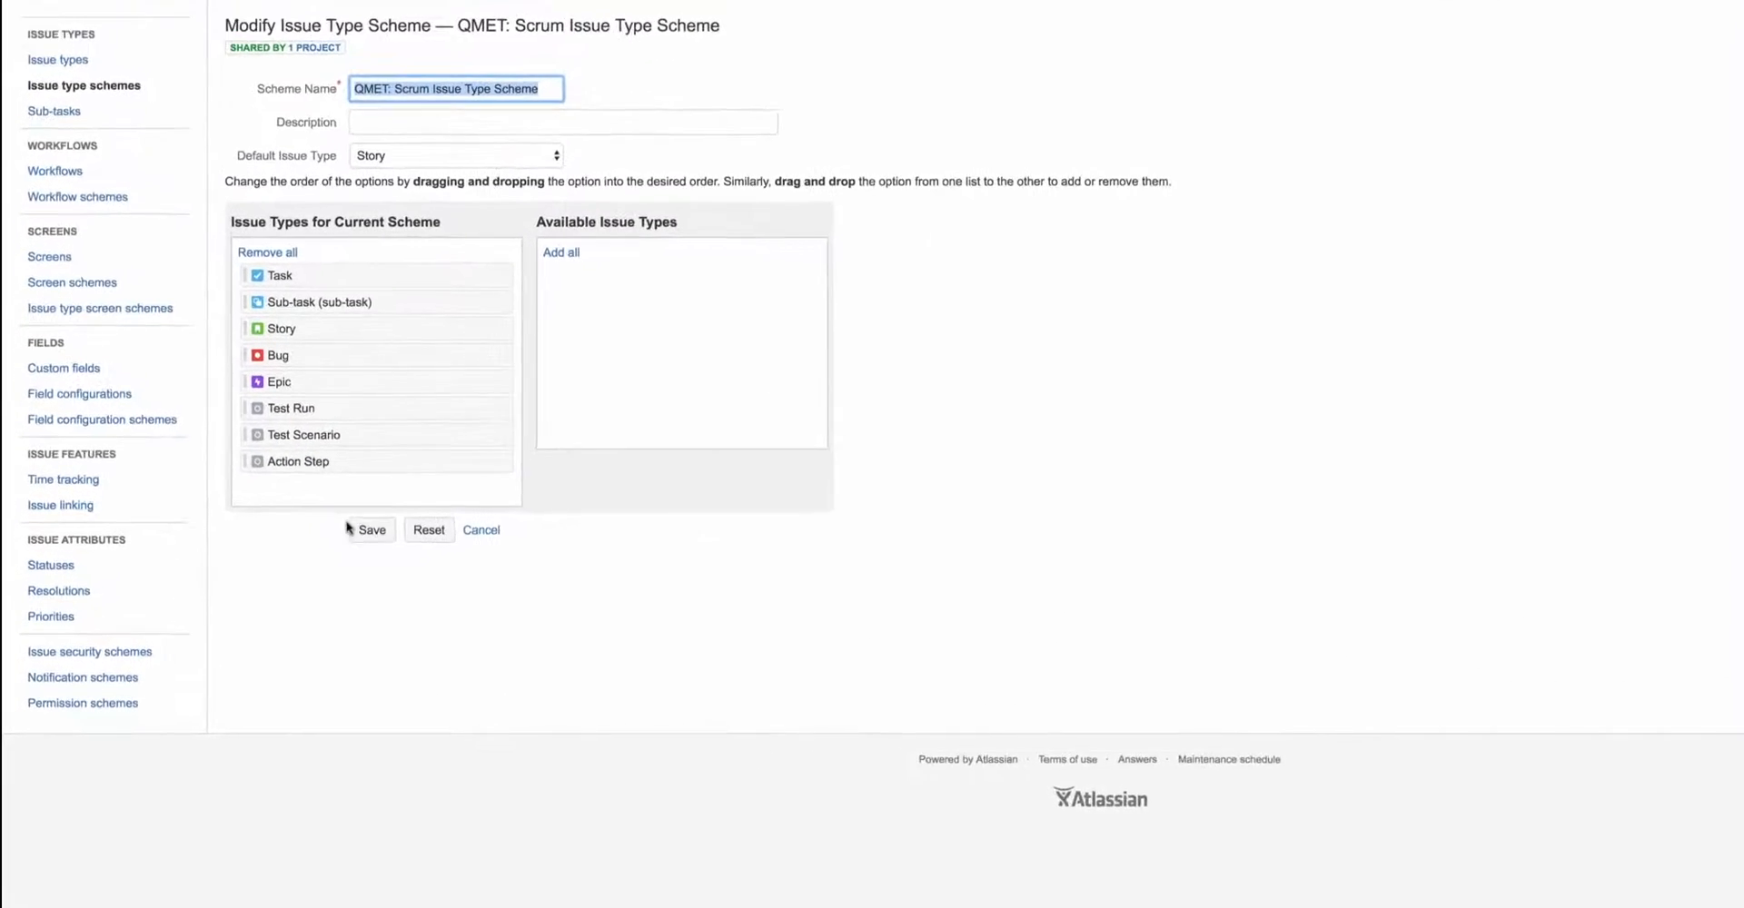